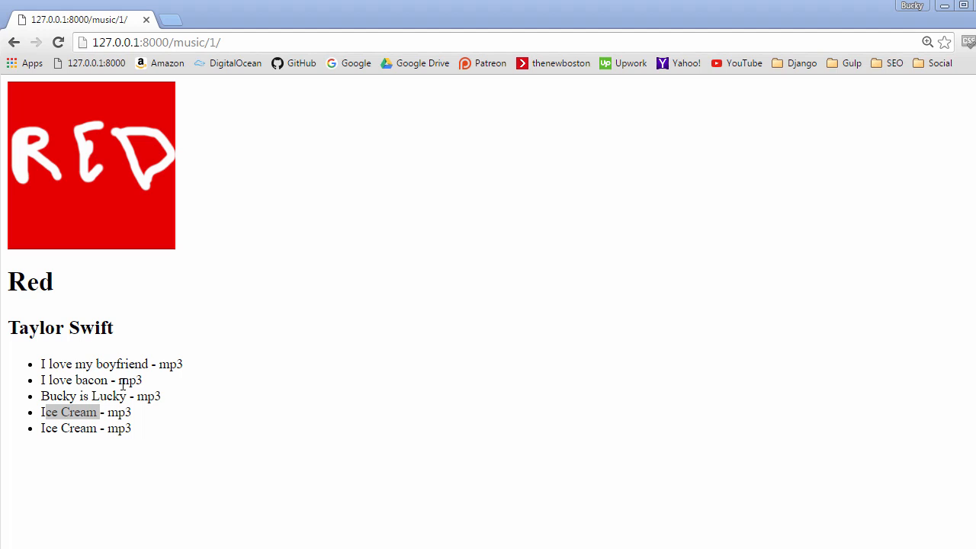
pyautogui.moveTo(140, 363)
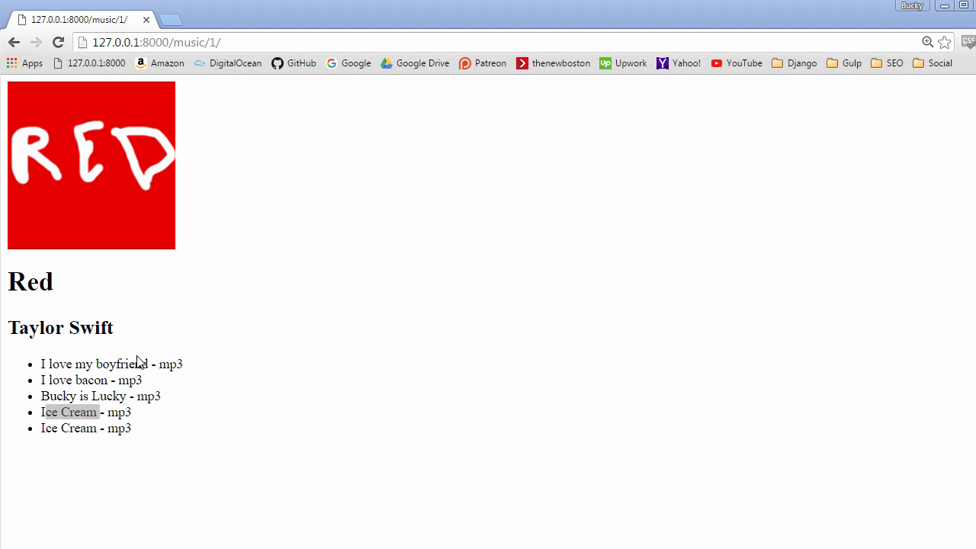
pyautogui.moveTo(120, 381)
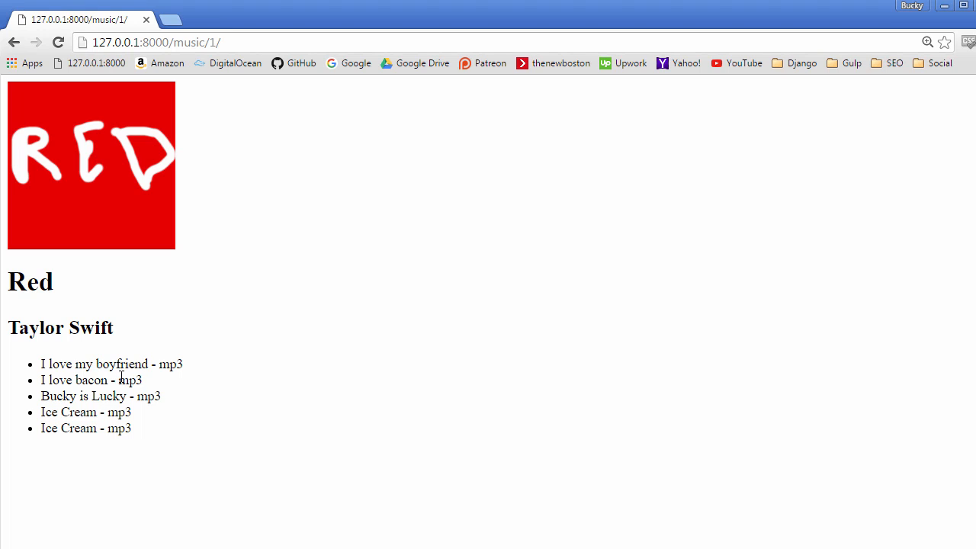
pyautogui.moveTo(134, 335)
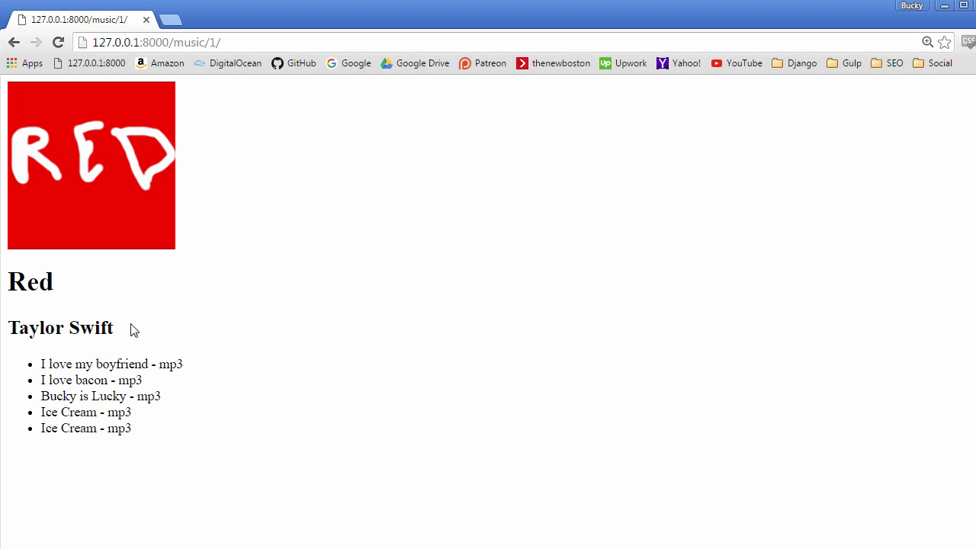
pyautogui.moveTo(141, 342)
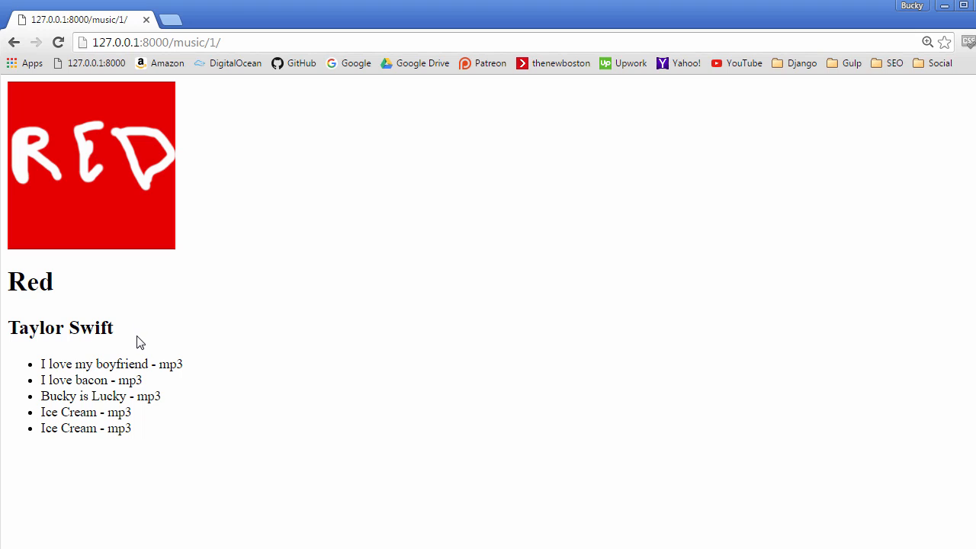
# - Add is_favorite = models.BooleanField(default=False) to the Song class in models.py
pyautogui.click(14, 42)
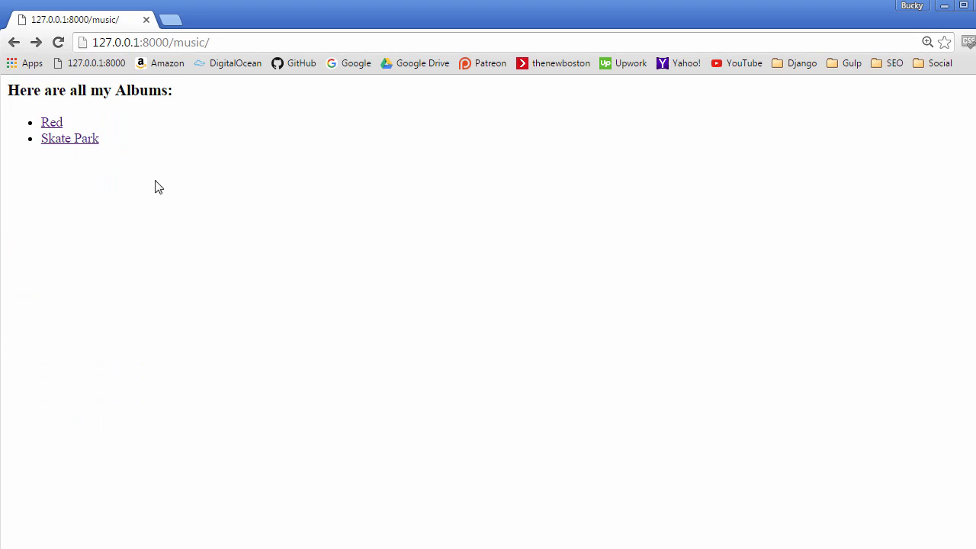
pyautogui.moveTo(113, 187)
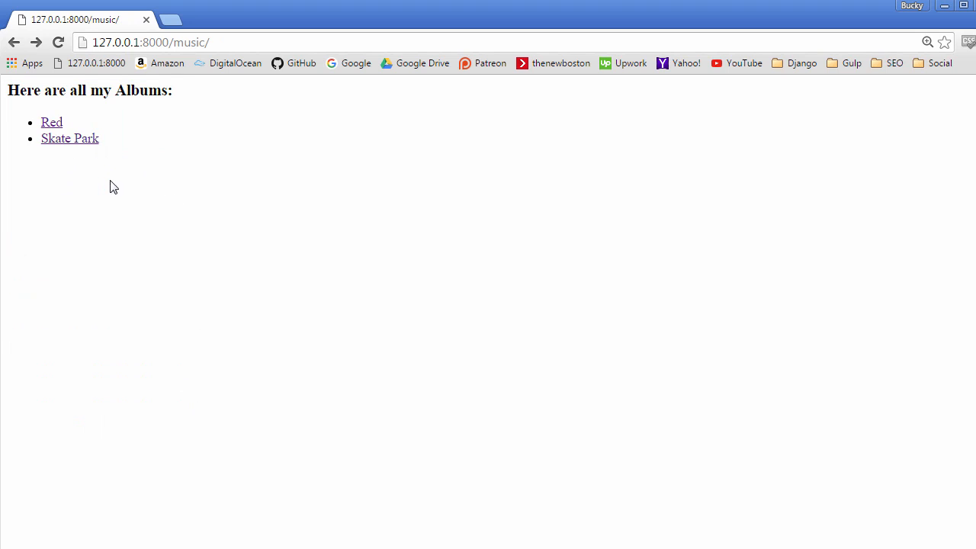
pyautogui.click(52, 122)
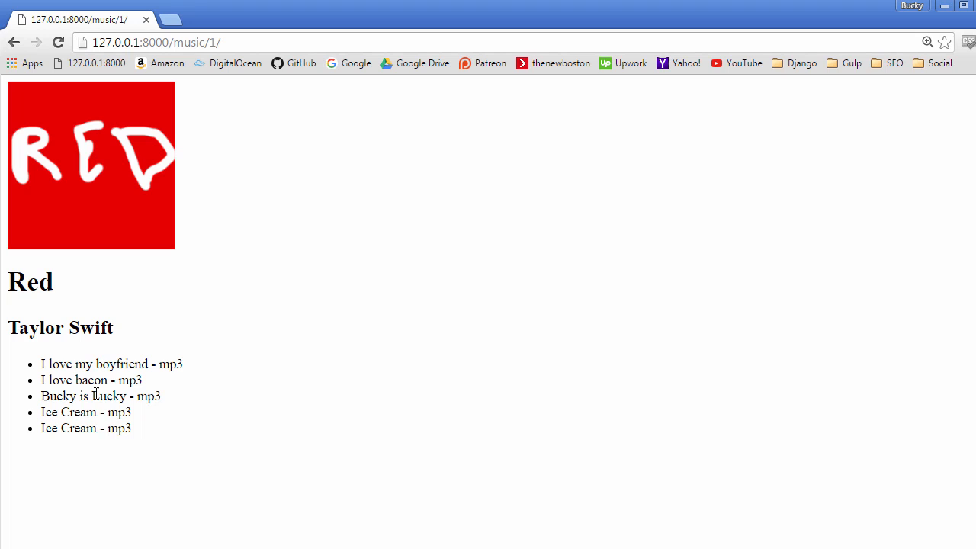
pyautogui.moveTo(136, 436)
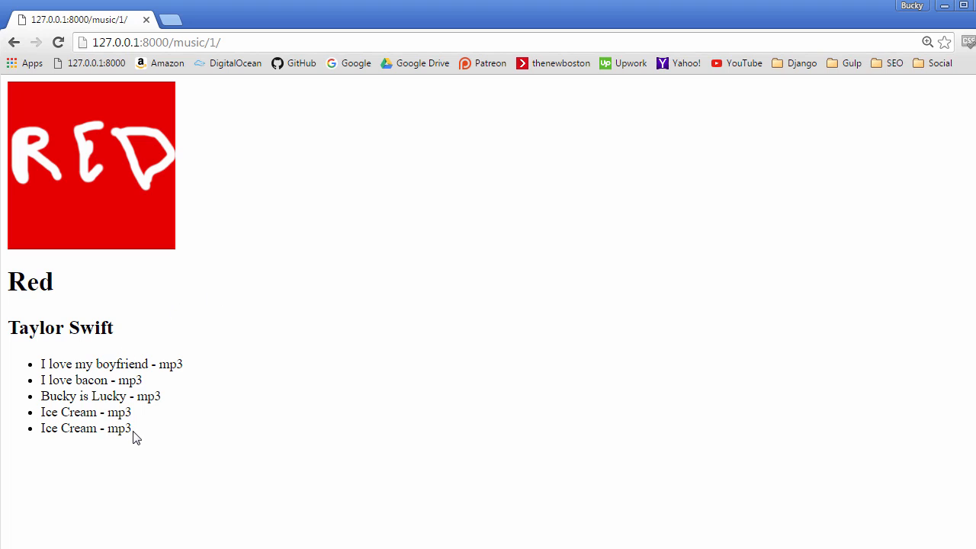
pyautogui.moveTo(32, 366)
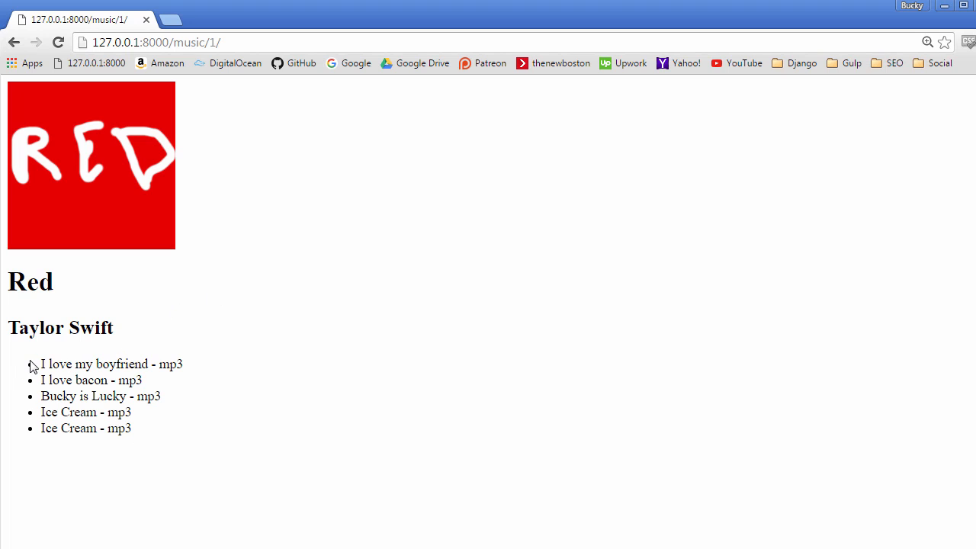
pyautogui.moveTo(49, 507)
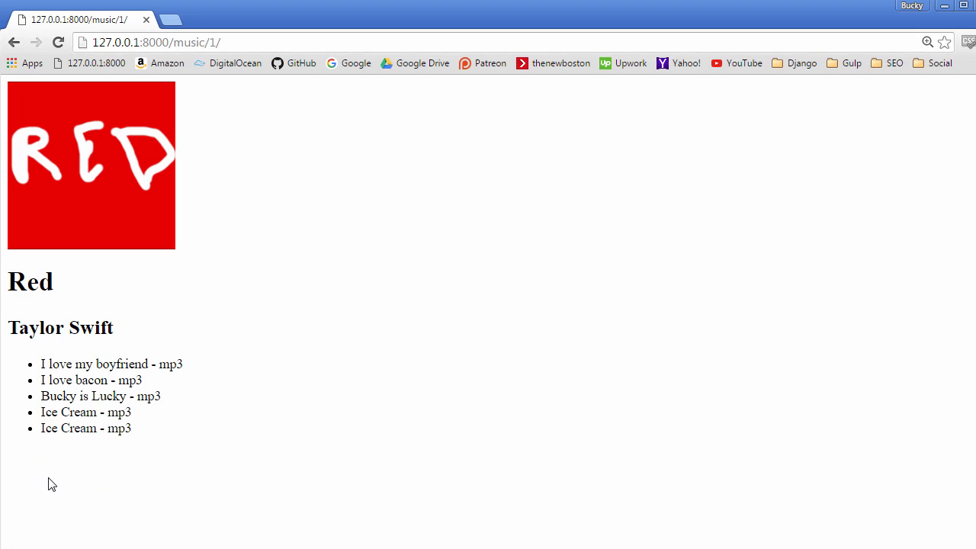
pyautogui.moveTo(55, 453)
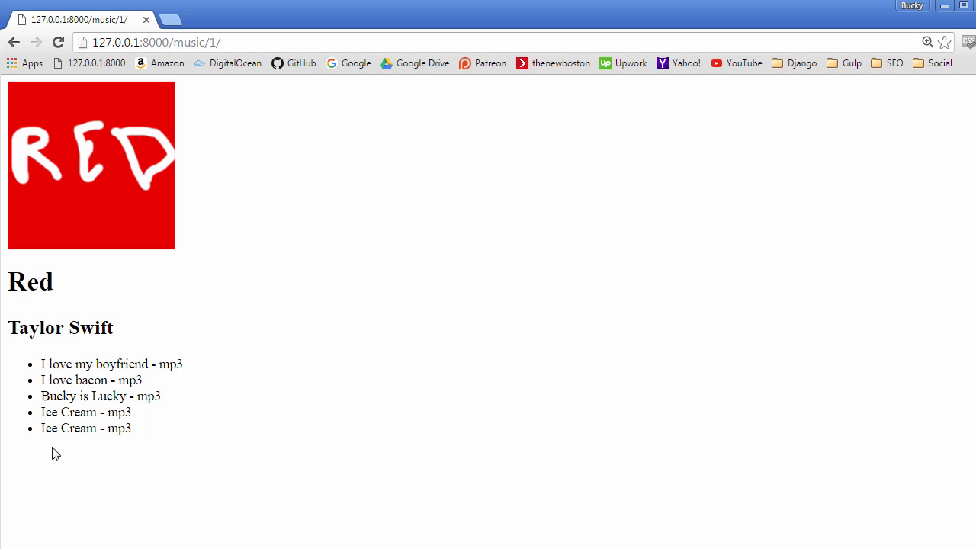
pyautogui.moveTo(38, 445)
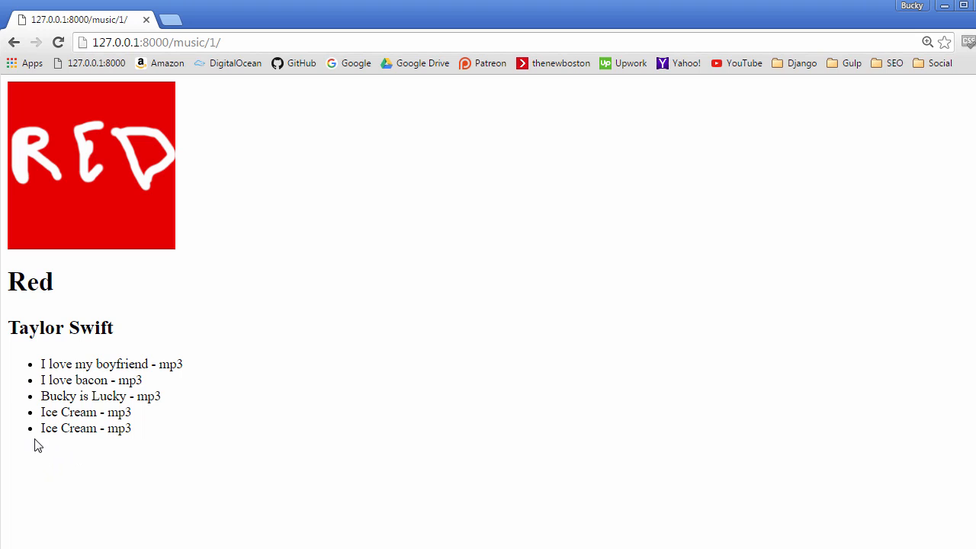
pyautogui.moveTo(225, 370)
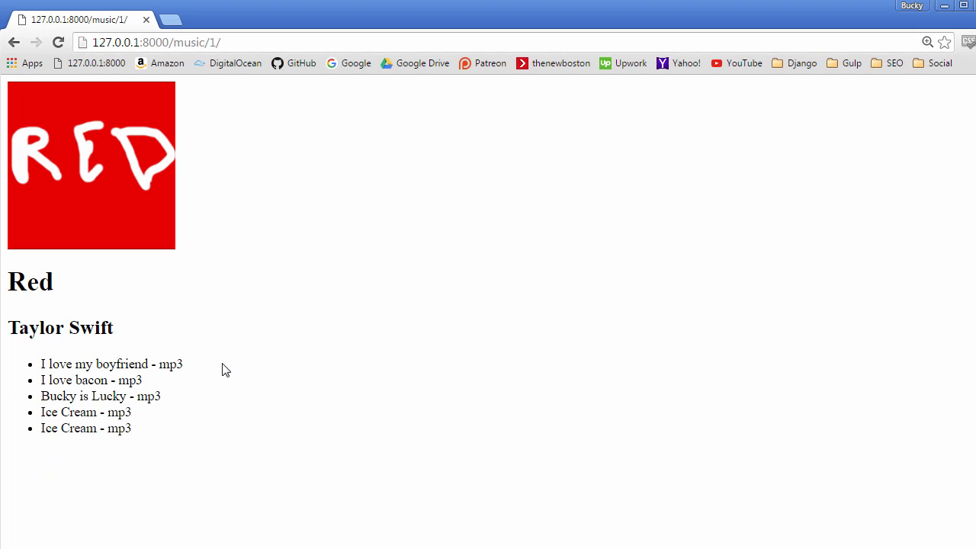
pyautogui.moveTo(184, 356)
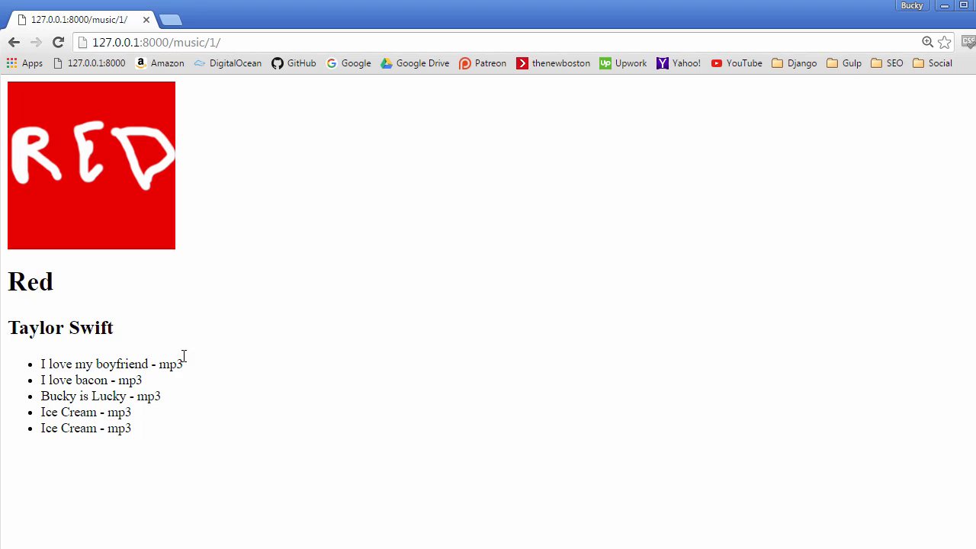
pyautogui.moveTo(163, 367)
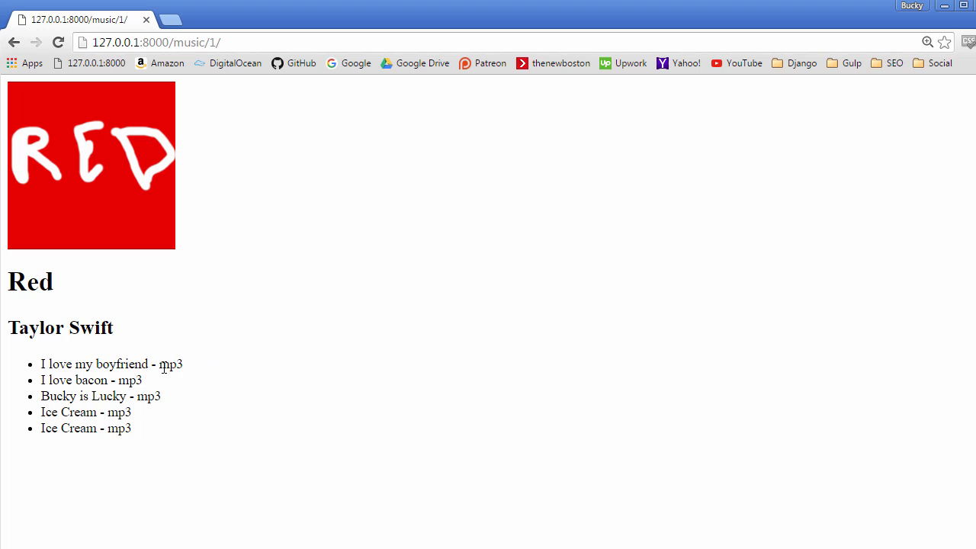
pyautogui.moveTo(95, 469)
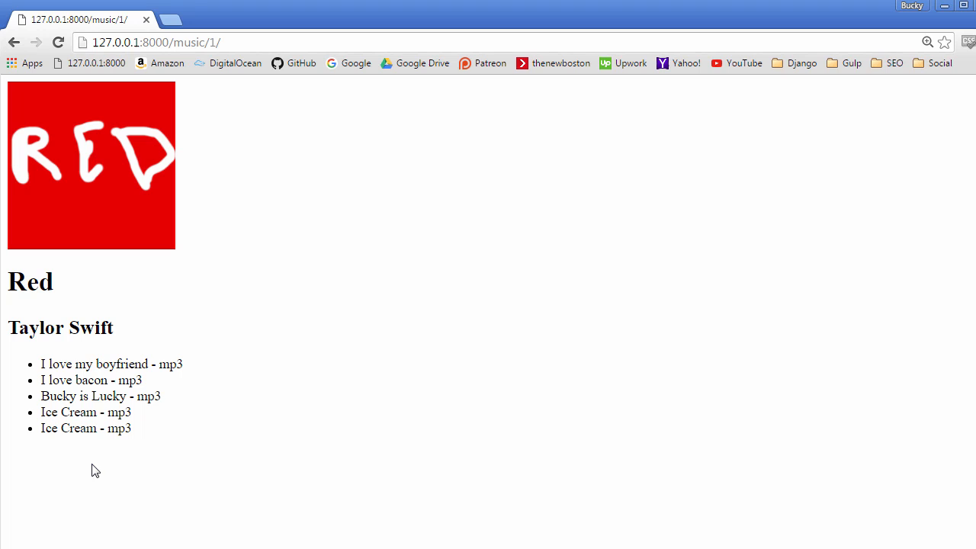
pyautogui.moveTo(192, 482)
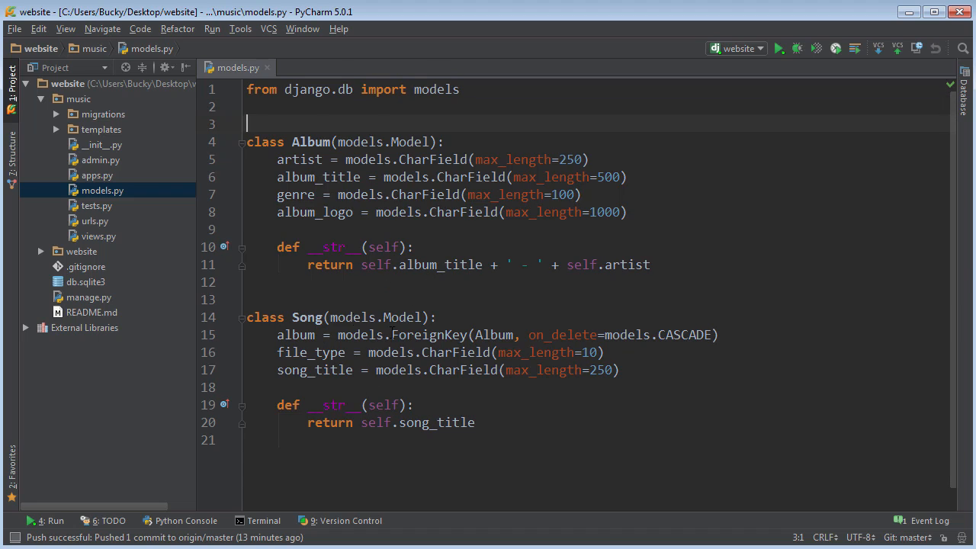
pyautogui.moveTo(247, 318); pyautogui.dragTo(620, 370)
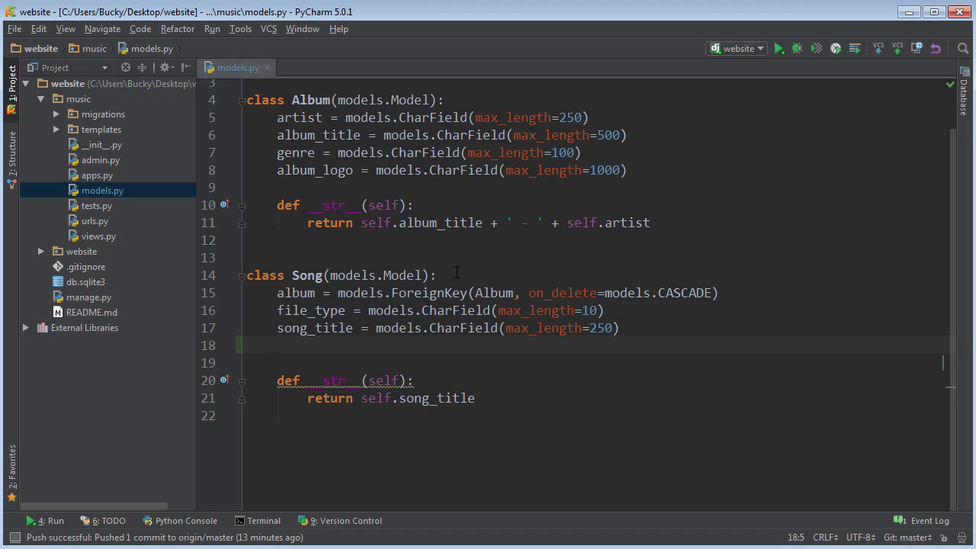
pyautogui.write('is_fav')
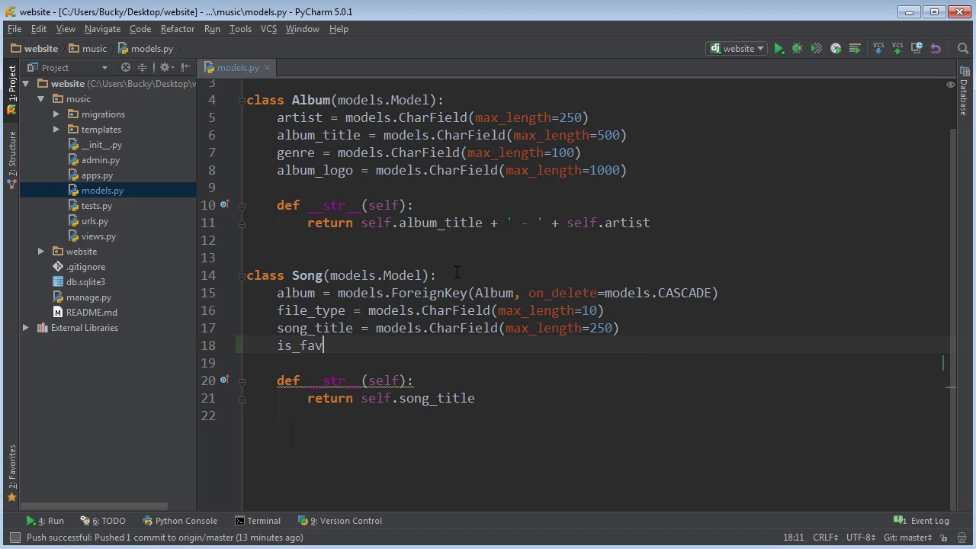
pyautogui.write('orite =')
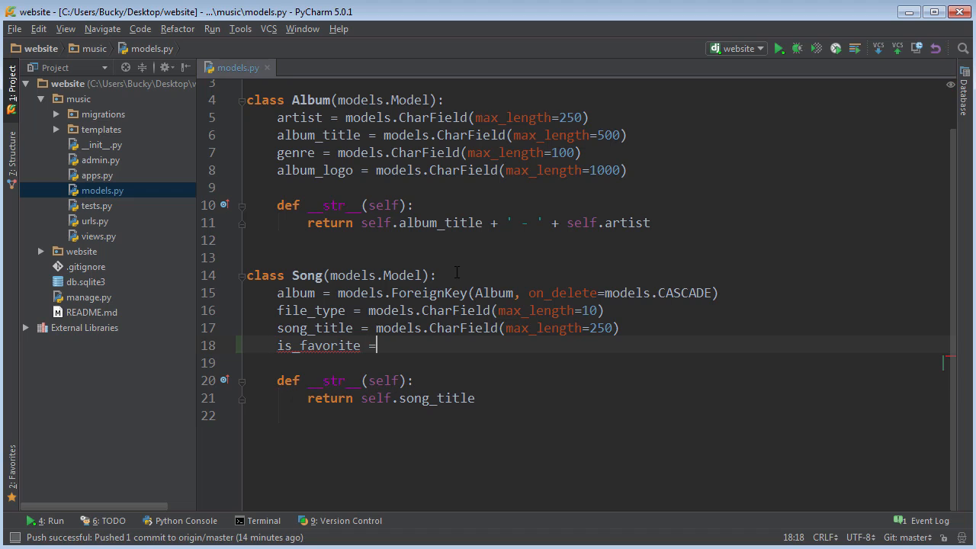
pyautogui.write('model')
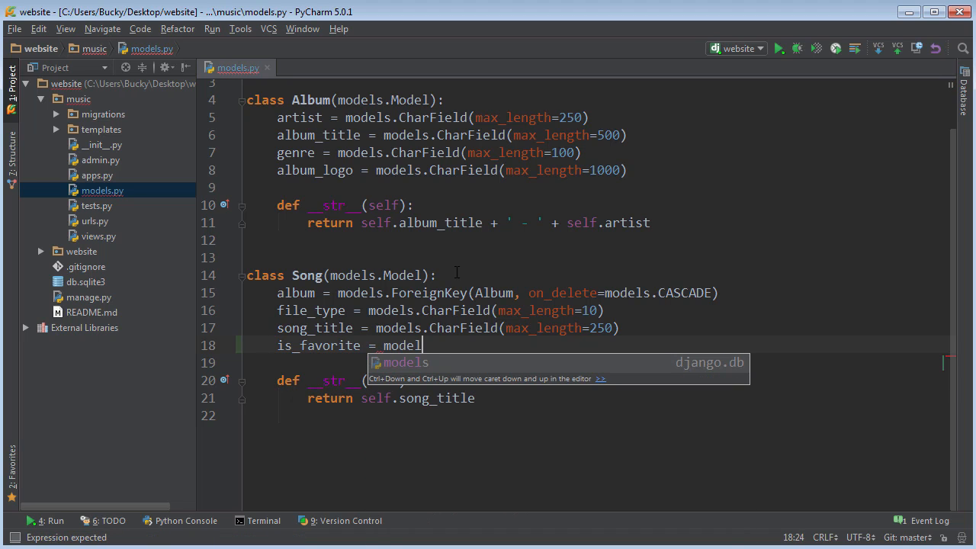
pyautogui.write('.BooleanField(')
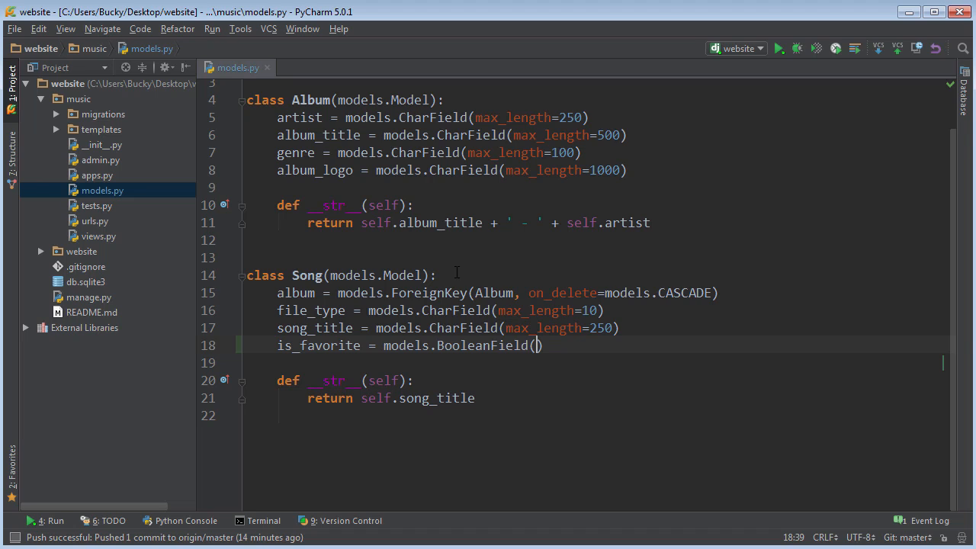
pyautogui.write('default=')
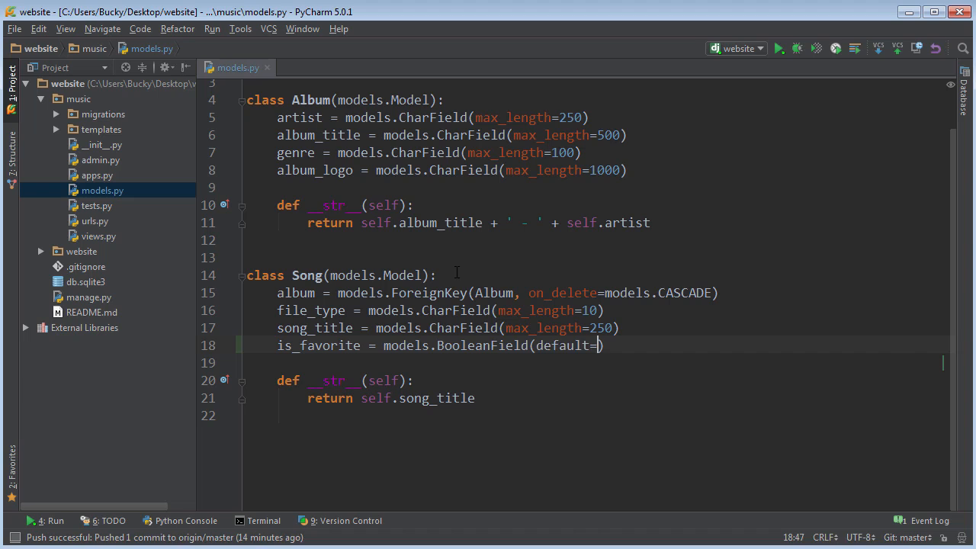
pyautogui.write('False')
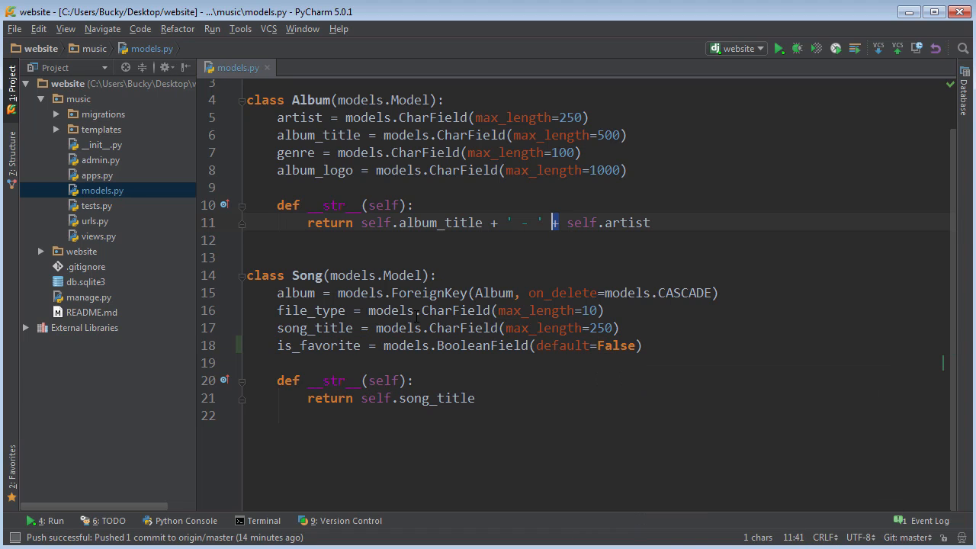
# - Select the new is_favorite field name, then the whole Song class to review it
pyautogui.click(247, 257)
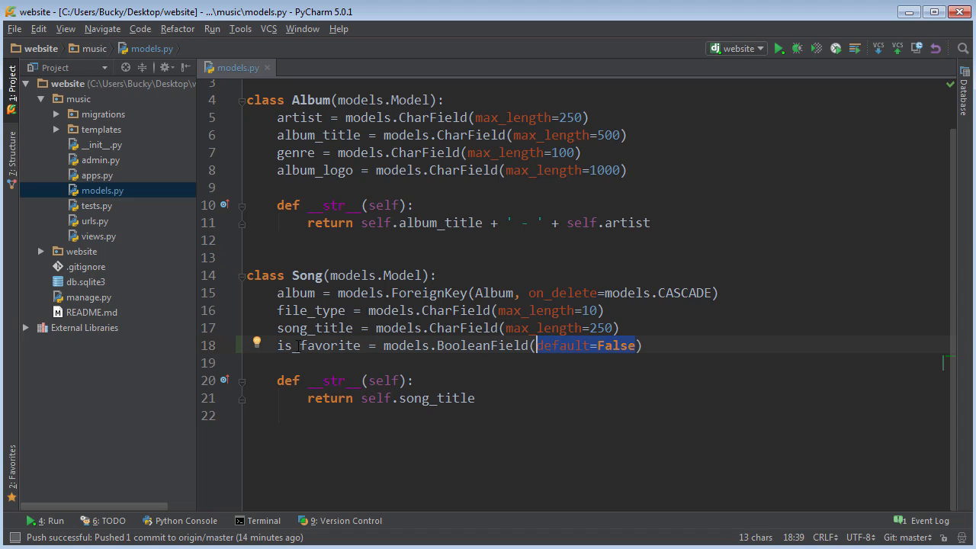
pyautogui.doubleClick(317, 345)
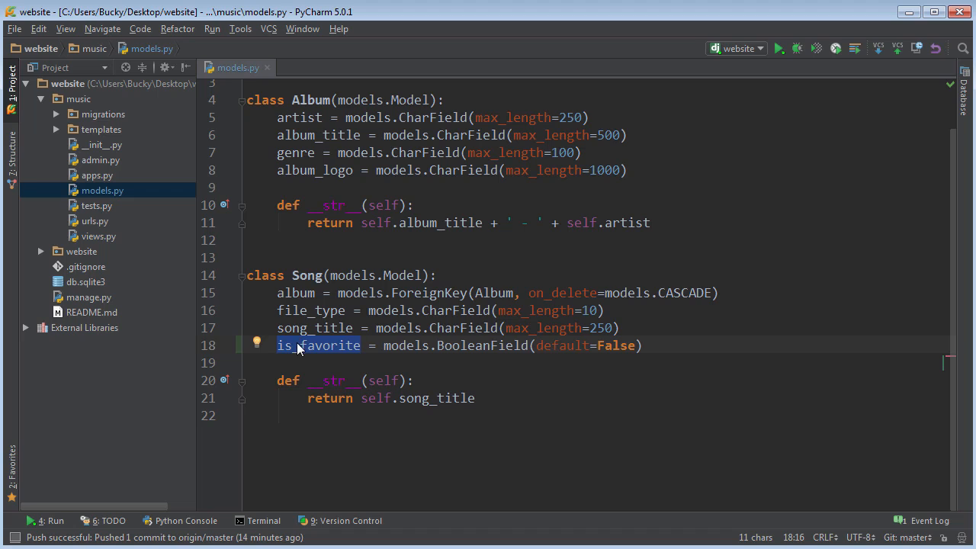
pyautogui.click(246, 239)
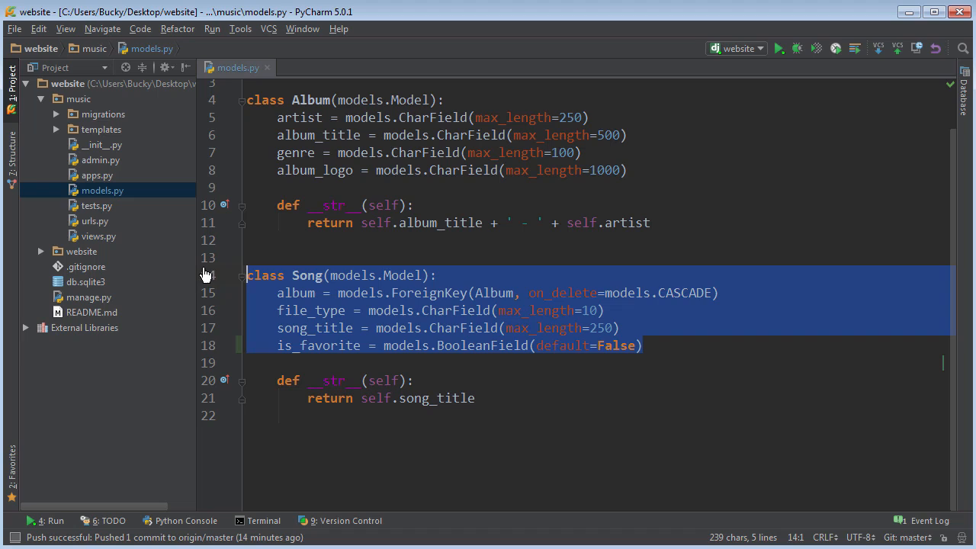
# - Run python manage.py makemigrations music in the project terminal
pyautogui.click(263, 520)
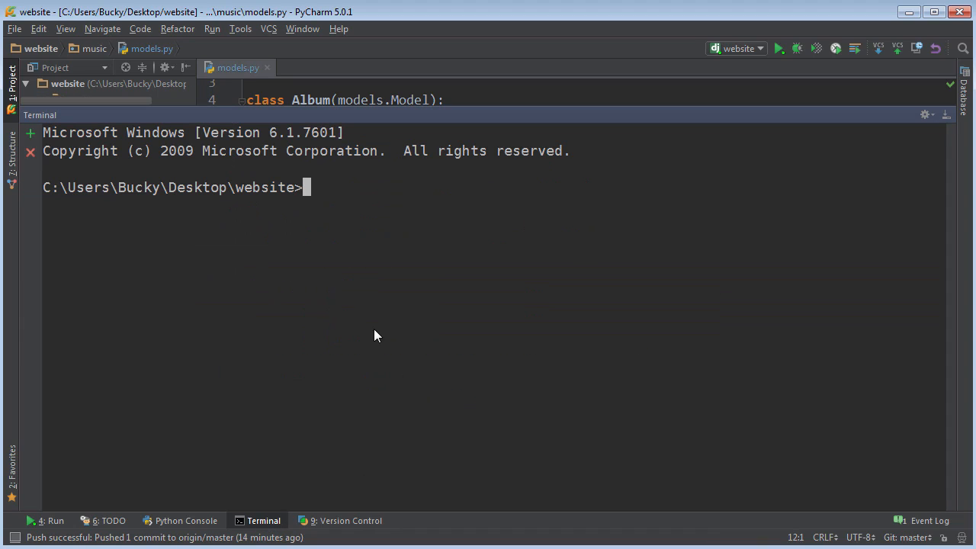
pyautogui.moveTo(408, 244)
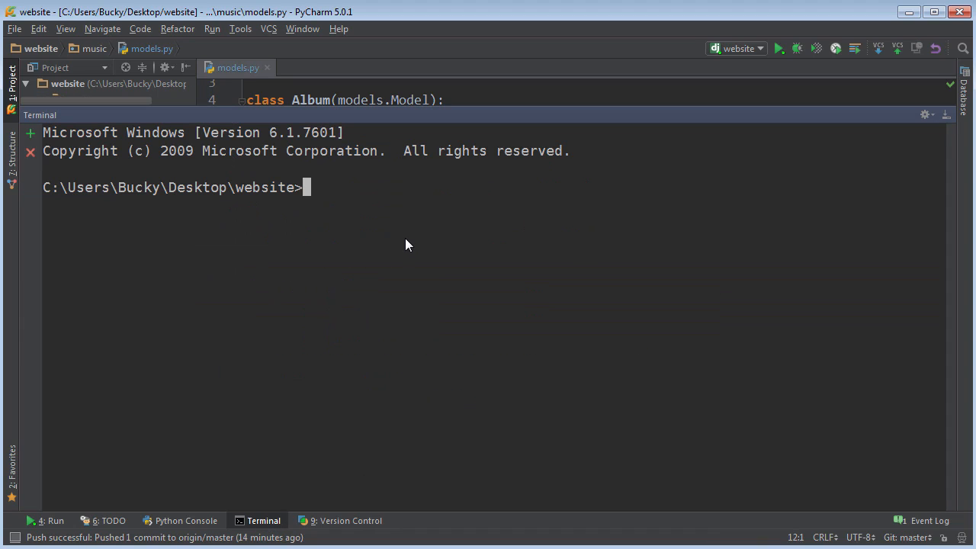
pyautogui.write('python')
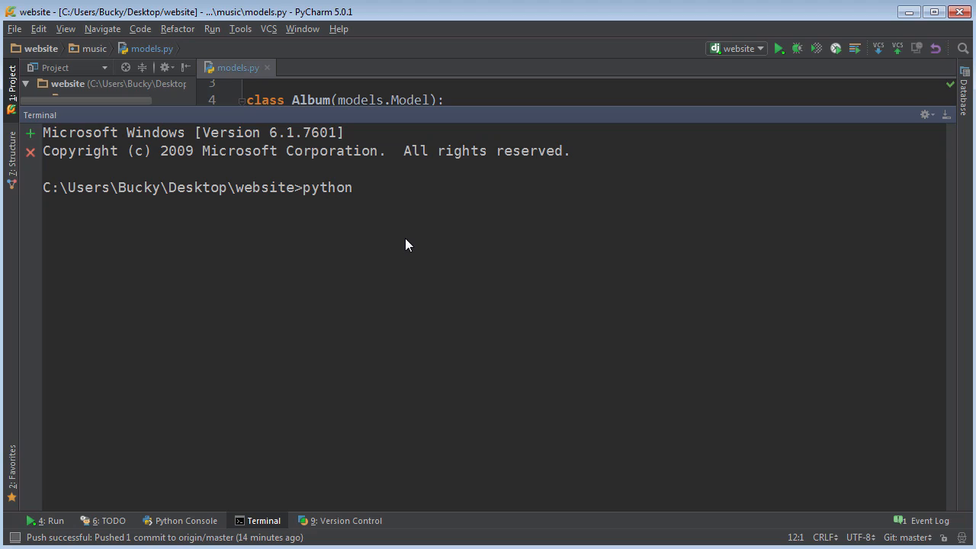
pyautogui.write('manage.')
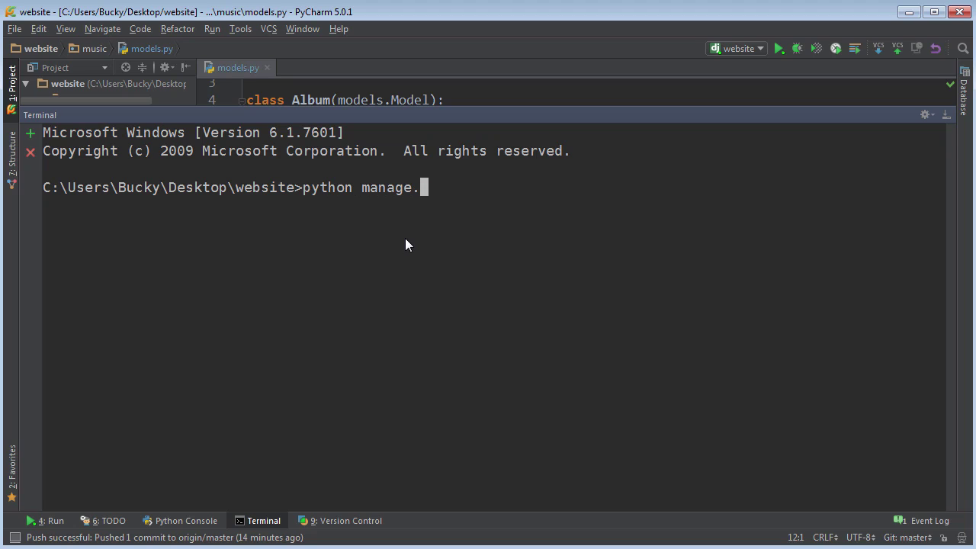
pyautogui.write('py')
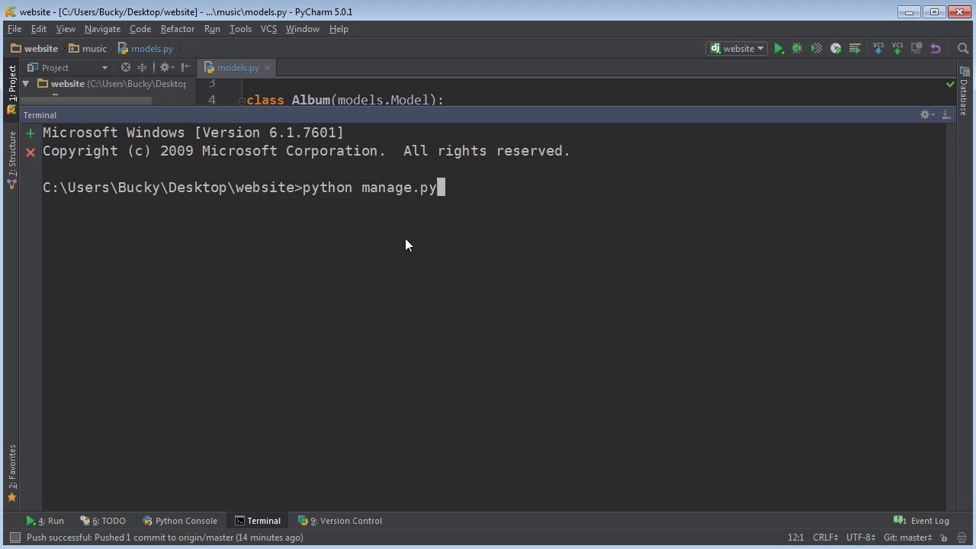
pyautogui.write('makemigrat')
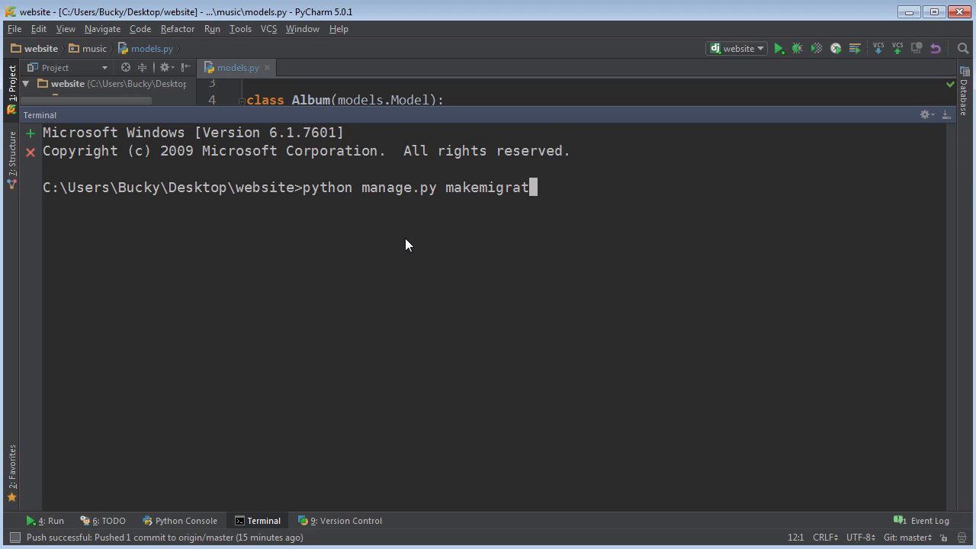
pyautogui.write('ions')
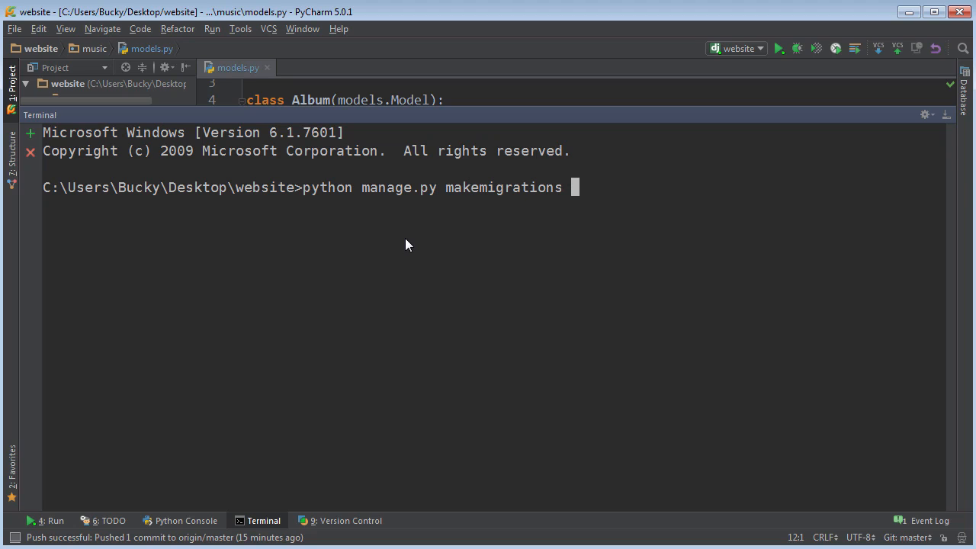
pyautogui.write('music')
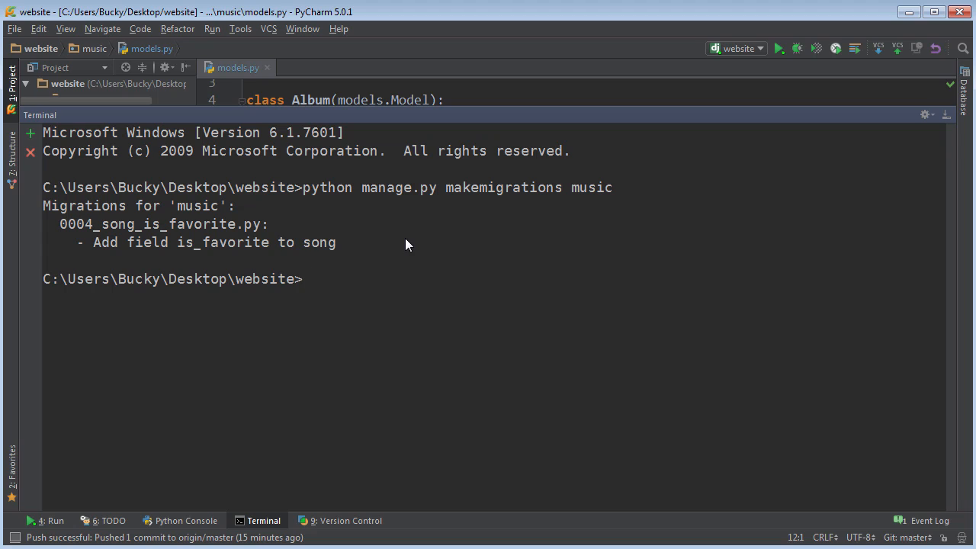
# - Apply the new migration with python manage.py migrate
pyautogui.write('python mana')
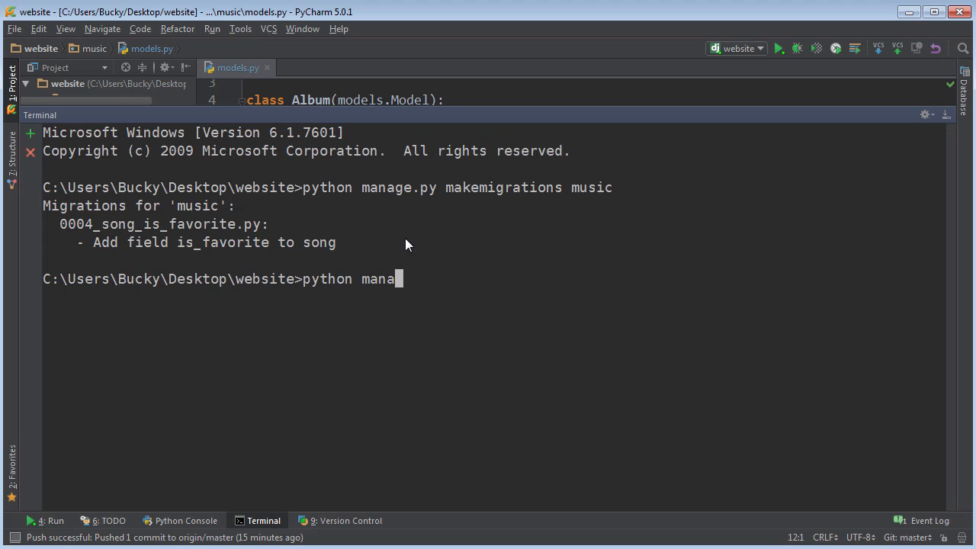
pyautogui.write('ge.py')
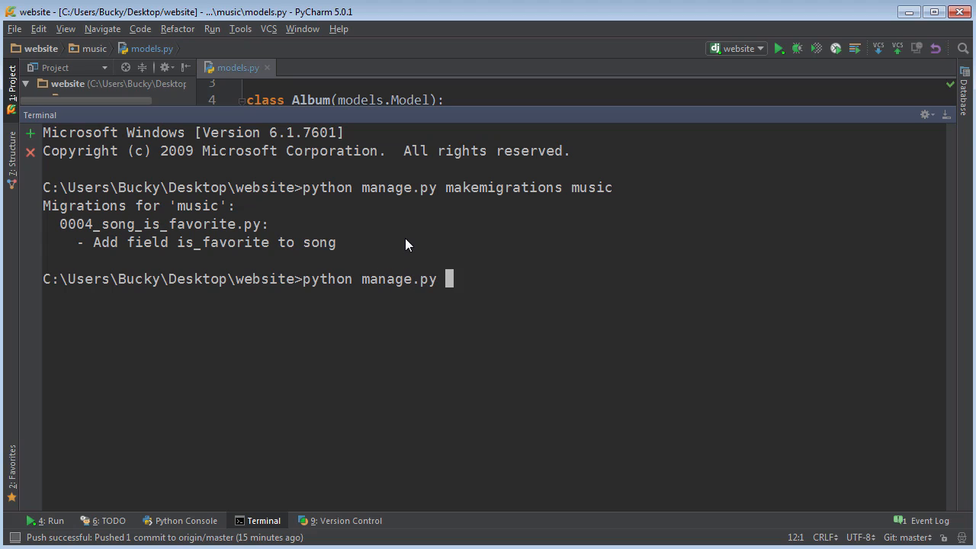
pyautogui.write('migrate')
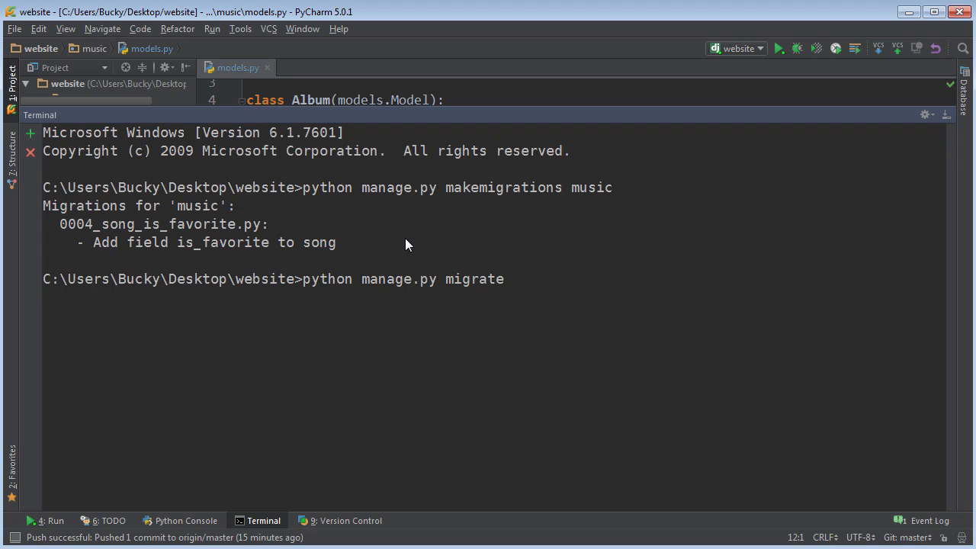
pyautogui.press('Return')
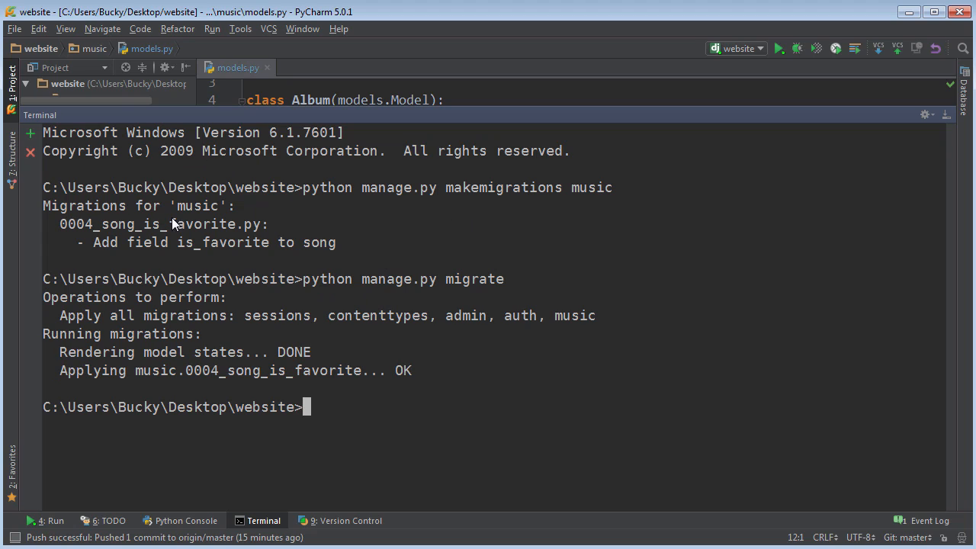
pyautogui.moveTo(254, 321)
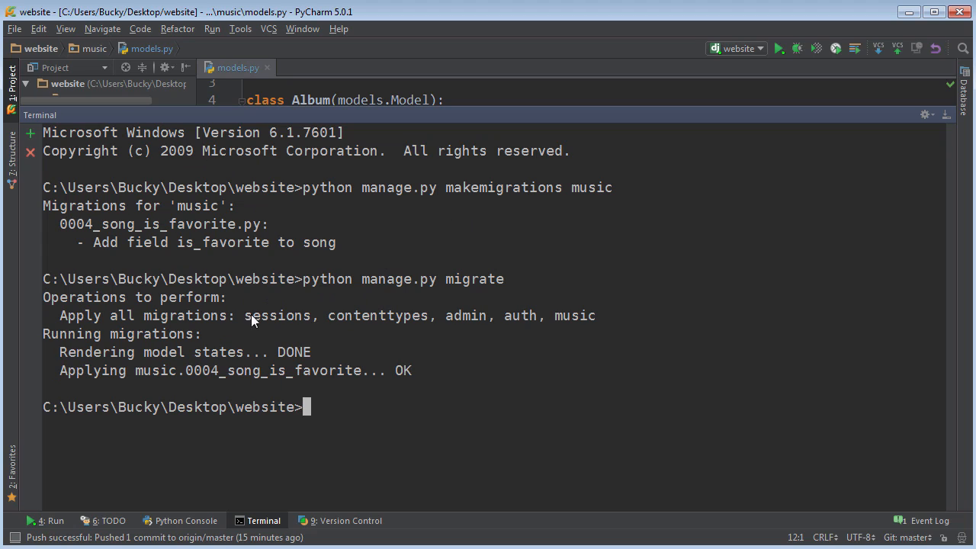
pyautogui.moveTo(271, 526)
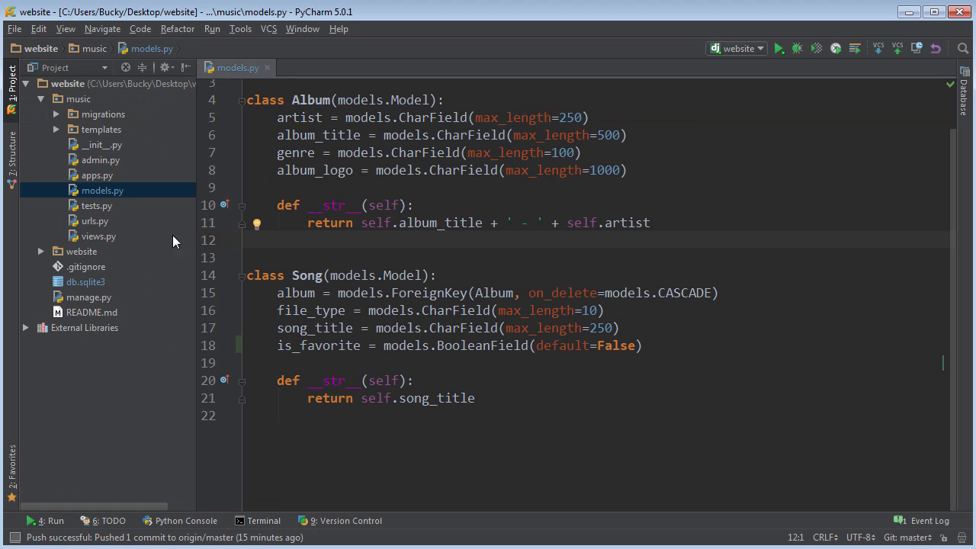
pyautogui.click(86, 281)
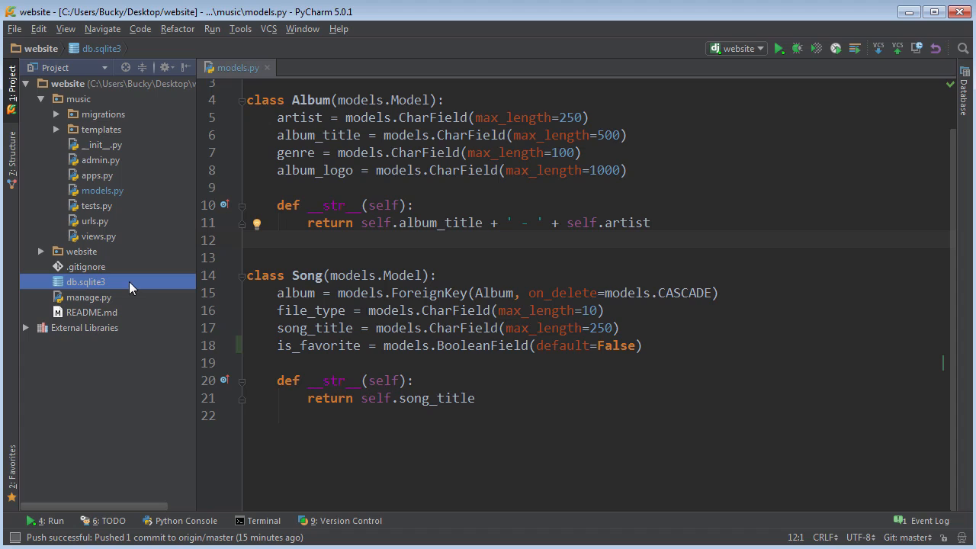
pyautogui.click(86, 266)
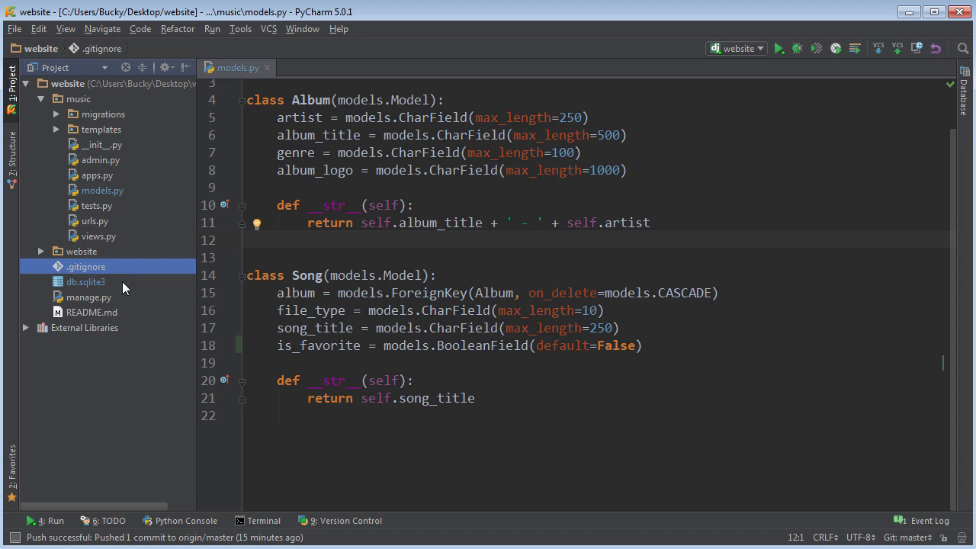
pyautogui.moveTo(240, 296)
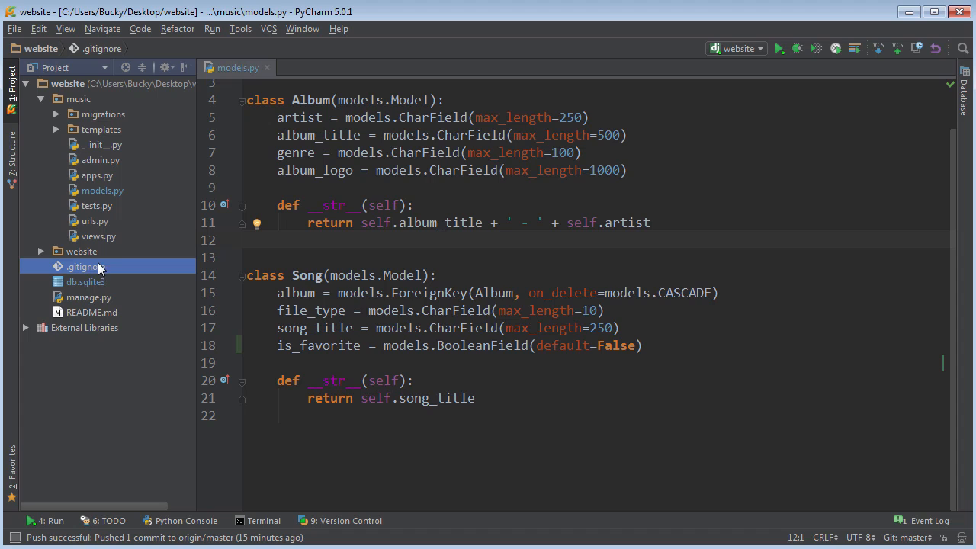
pyautogui.click(85, 282)
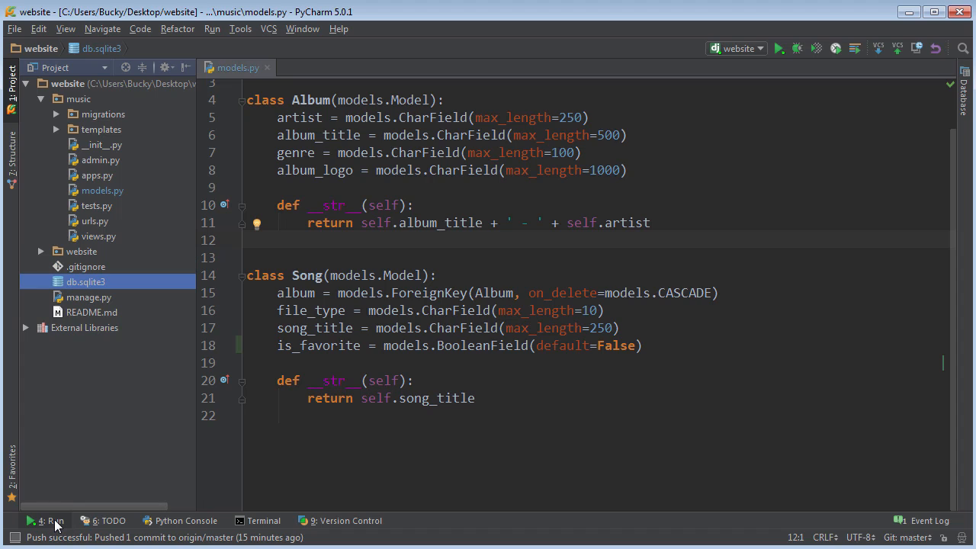
pyautogui.click(263, 521)
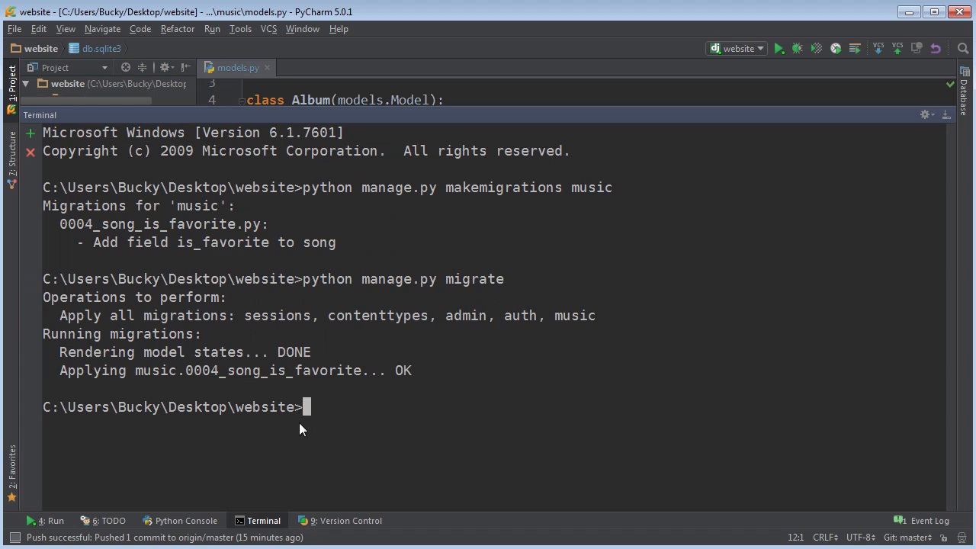
pyautogui.moveTo(267, 528)
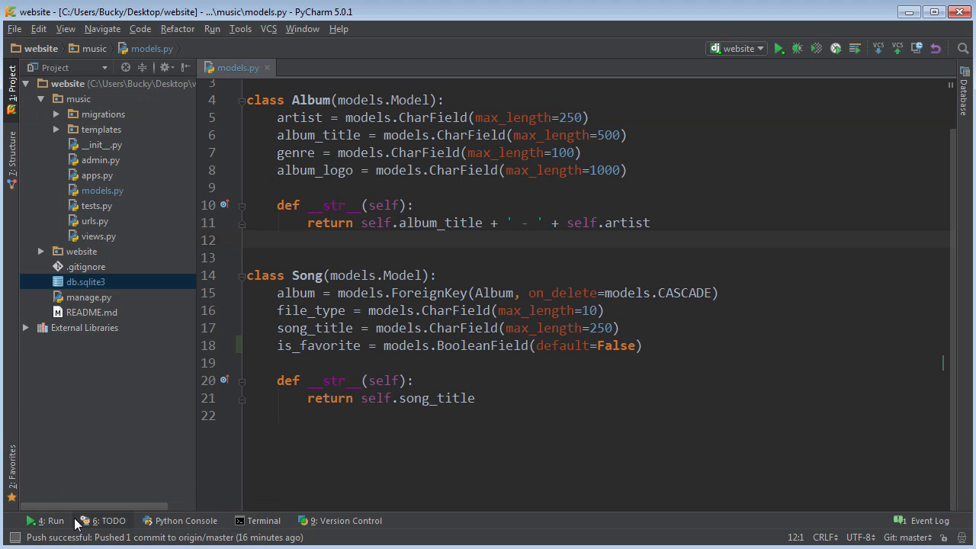
# - Rerun the 'website' Django development server from the Run tool window
pyautogui.click(50, 521)
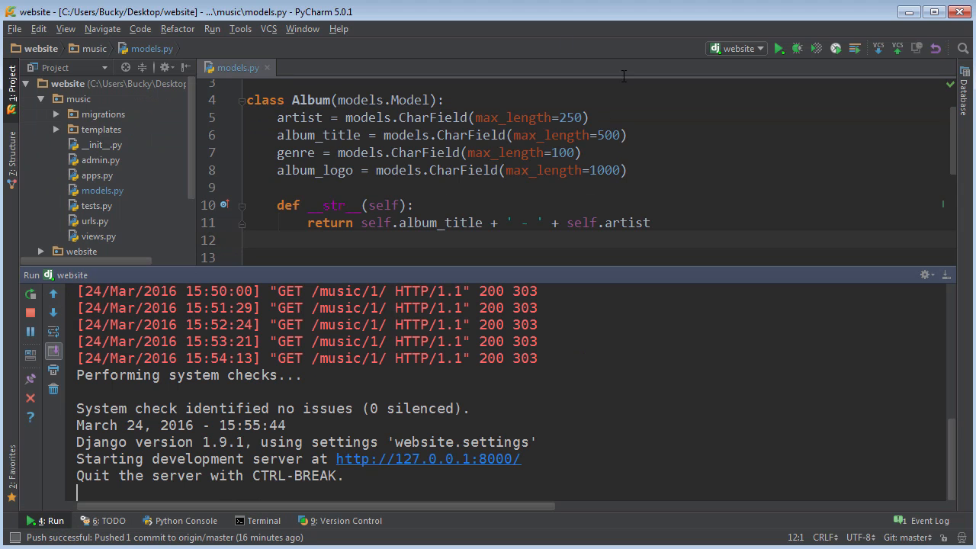
pyautogui.moveTo(31, 295)
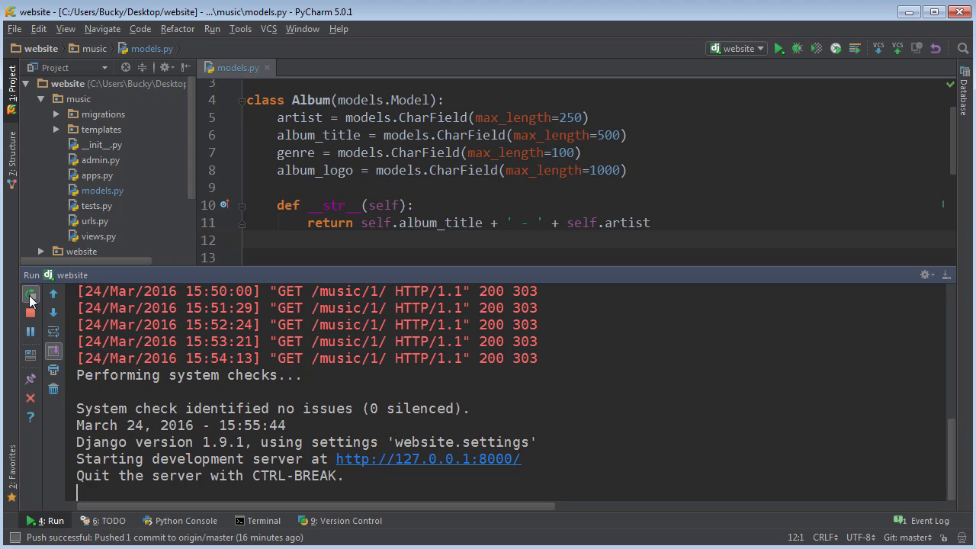
pyautogui.moveTo(31, 293)
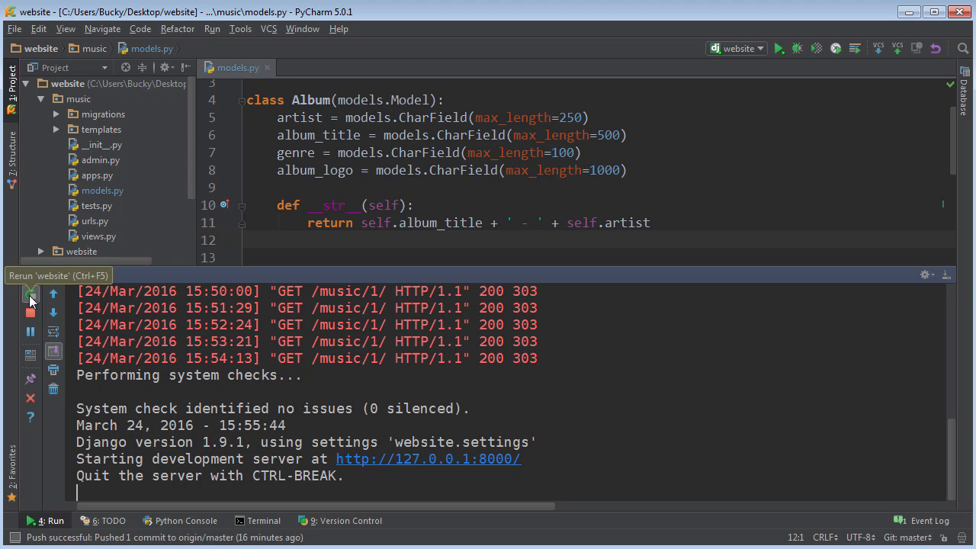
pyautogui.click(30, 294)
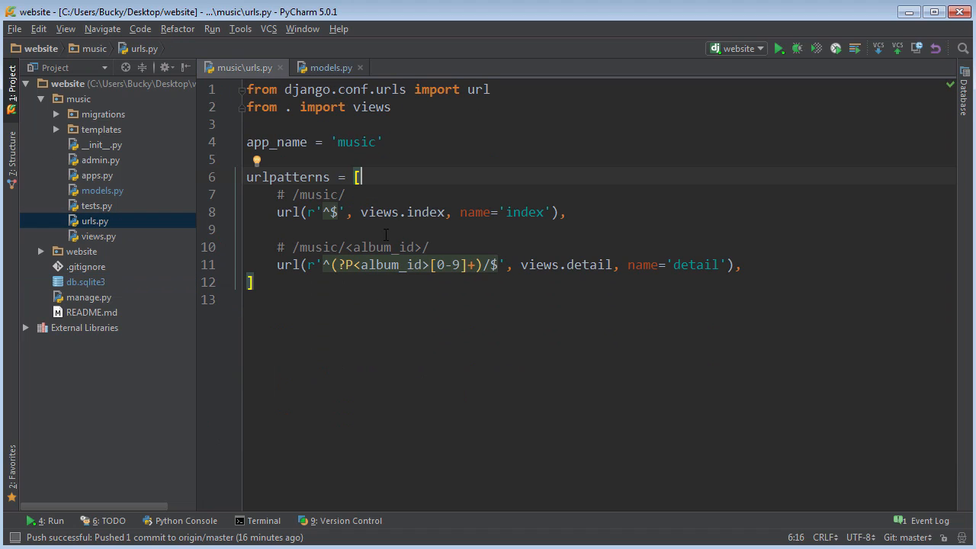
pyautogui.click(252, 229)
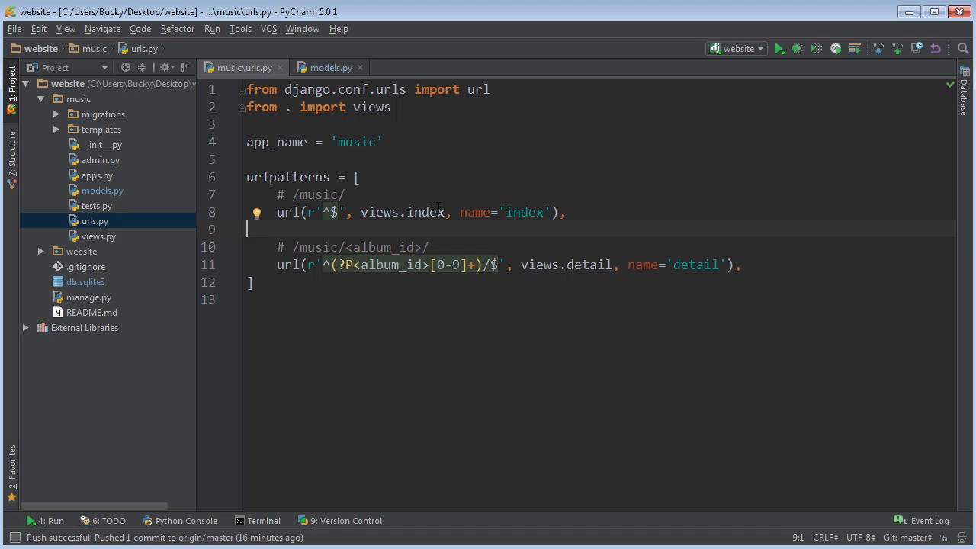
pyautogui.click(276, 212)
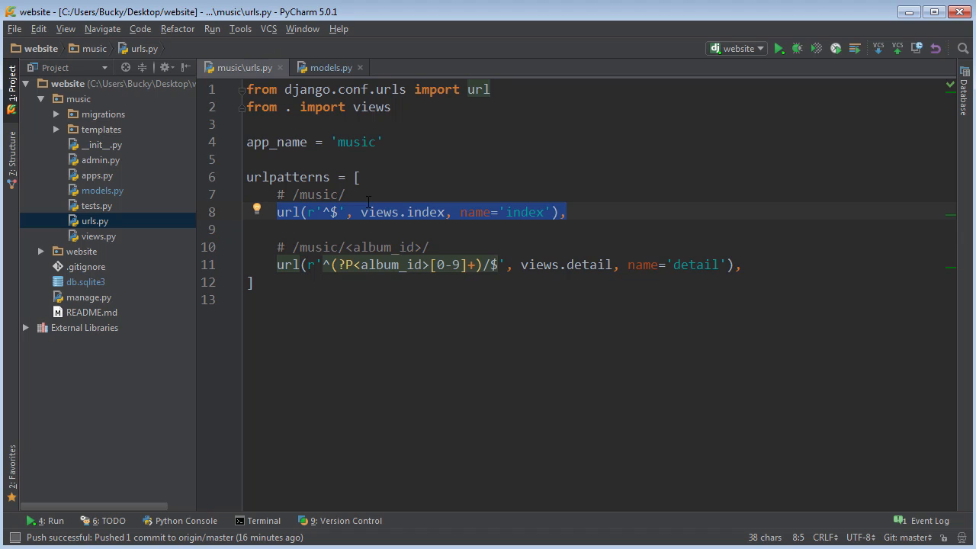
pyautogui.moveTo(457, 345)
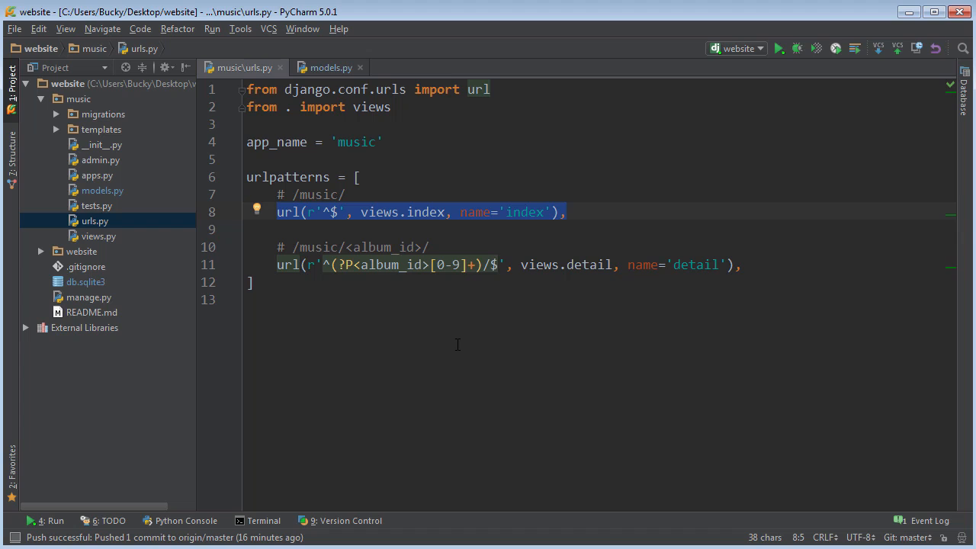
pyautogui.moveTo(455, 340)
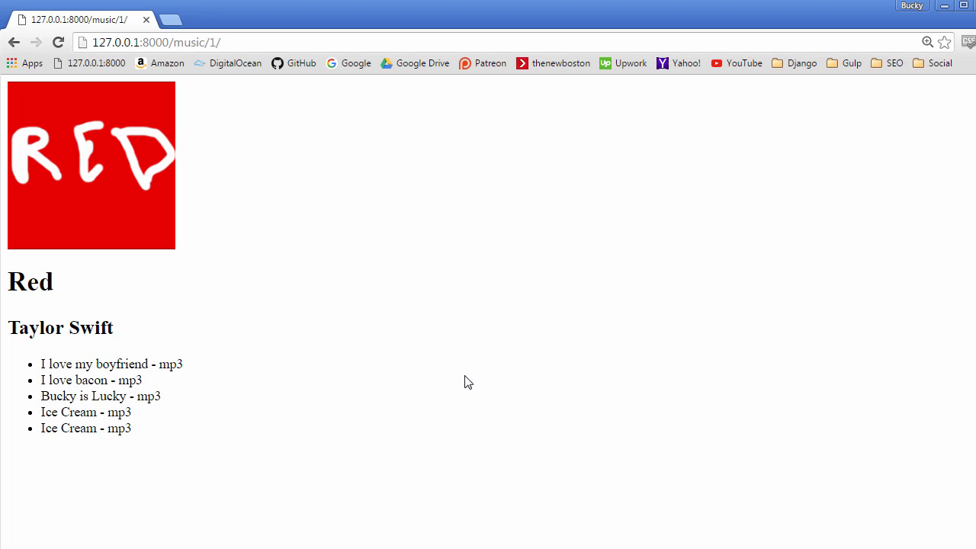
pyautogui.moveTo(213, 174)
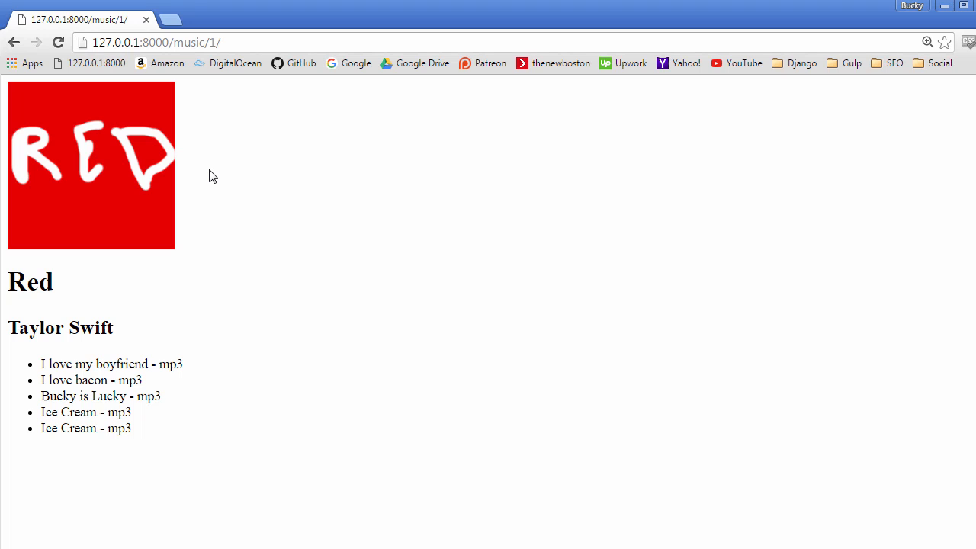
pyautogui.moveTo(220, 359)
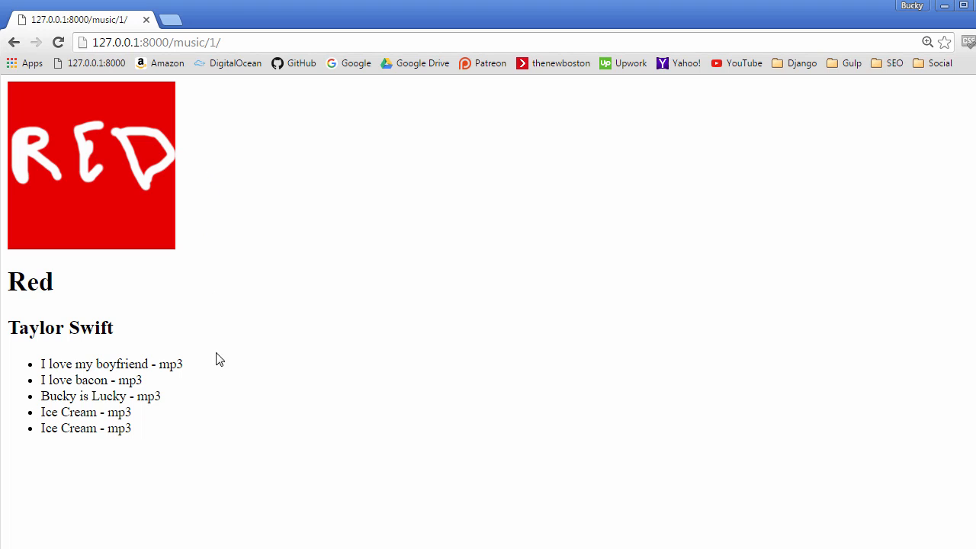
pyautogui.moveTo(204, 383)
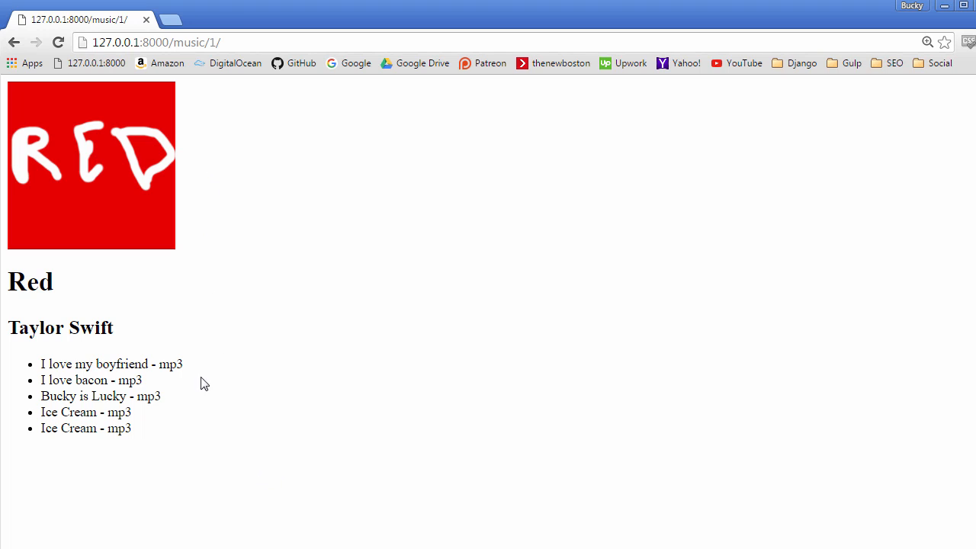
pyautogui.moveTo(182, 349)
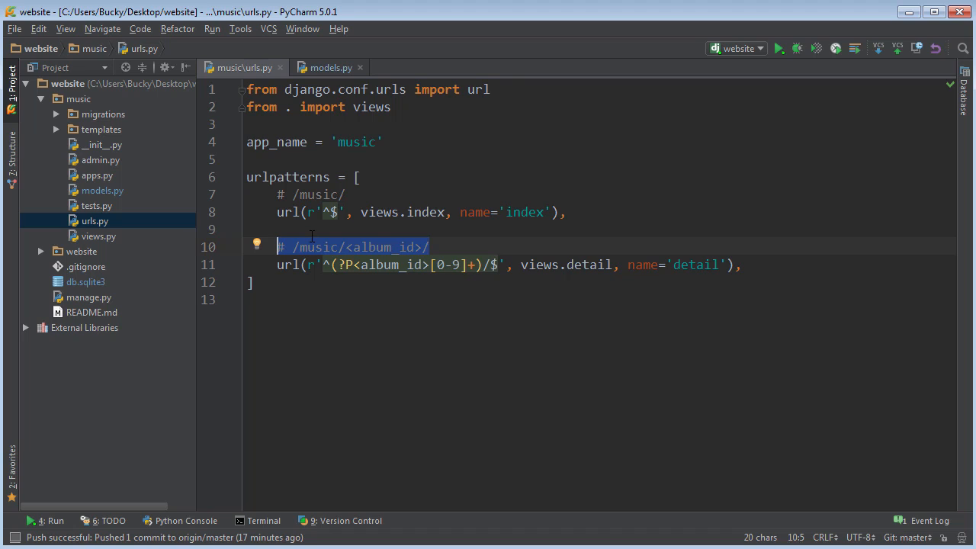
pyautogui.moveTo(304, 251)
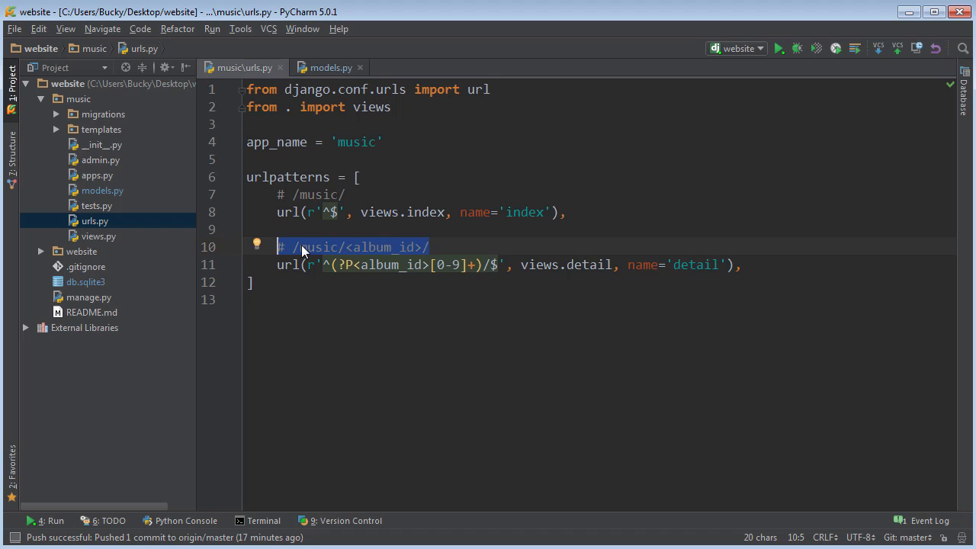
pyautogui.moveTo(402, 333)
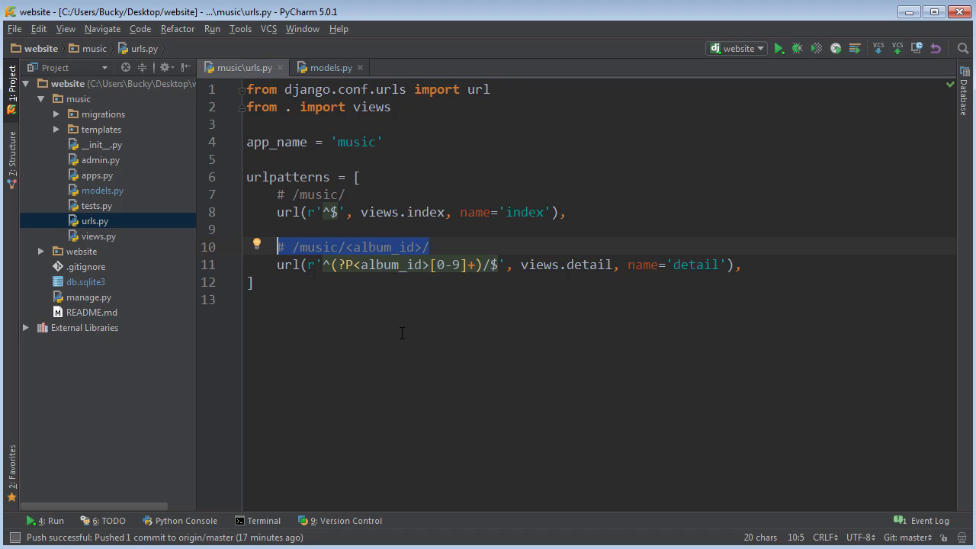
pyautogui.moveTo(389, 244)
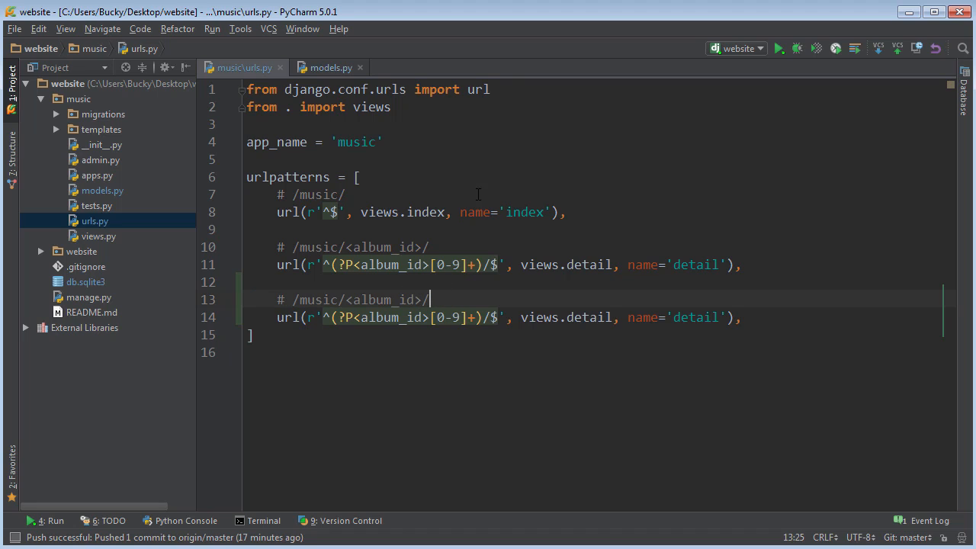
pyautogui.moveTo(481, 157)
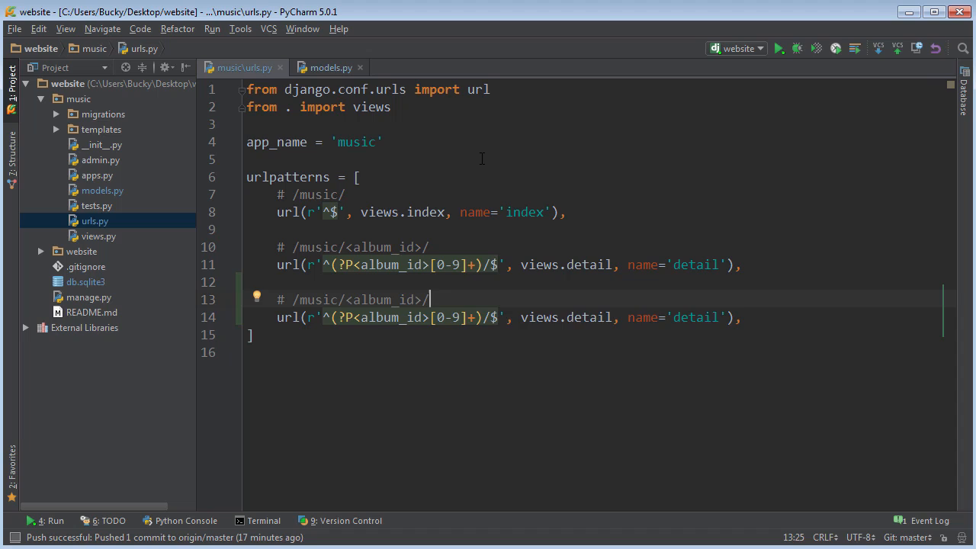
# - Edit the copied pattern to match favorite/, route to views.favorite, and name it favorite
pyautogui.write('favorite/')
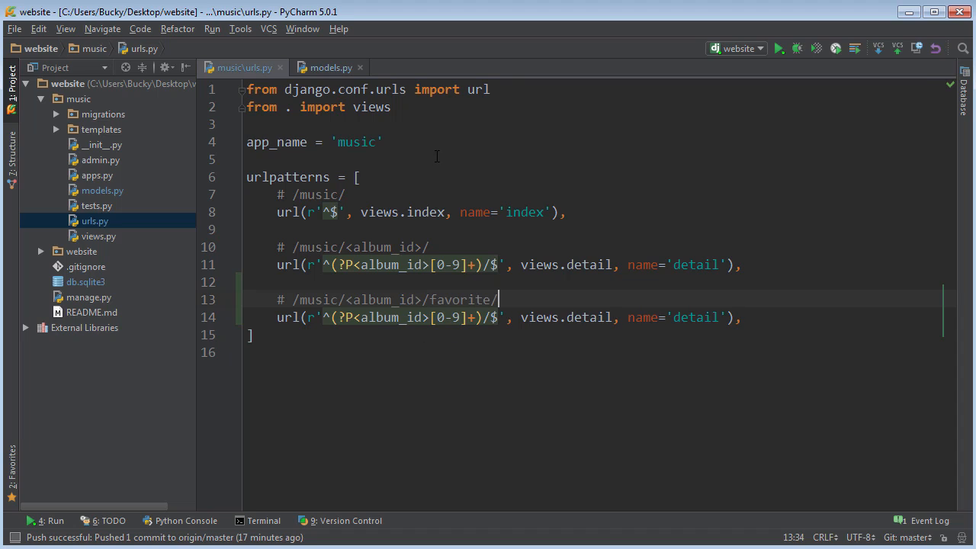
pyautogui.click(407, 282)
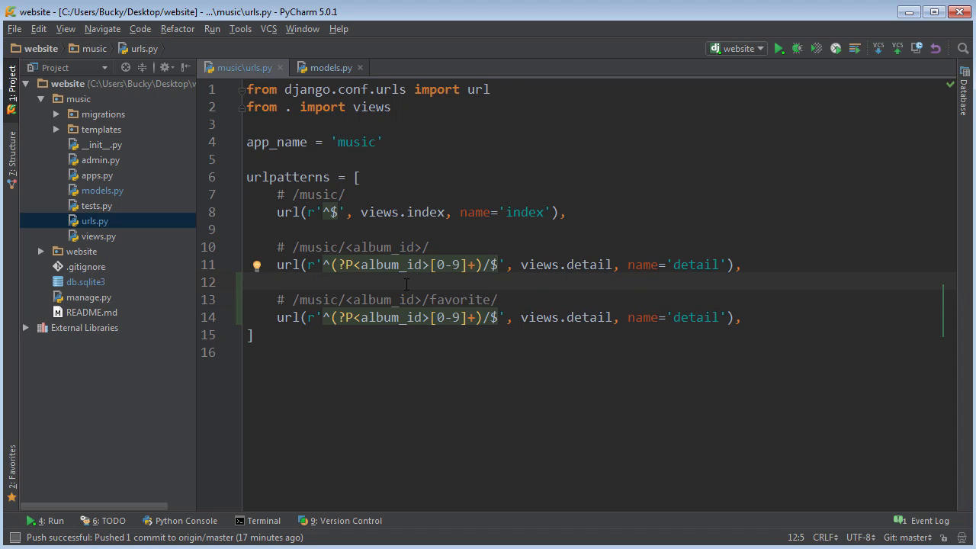
pyautogui.moveTo(504, 356)
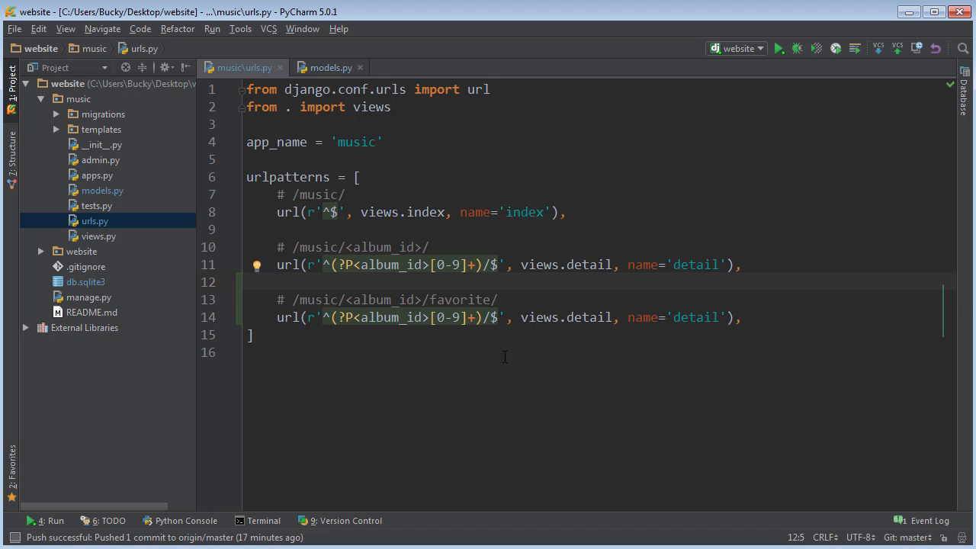
pyautogui.click(490, 317)
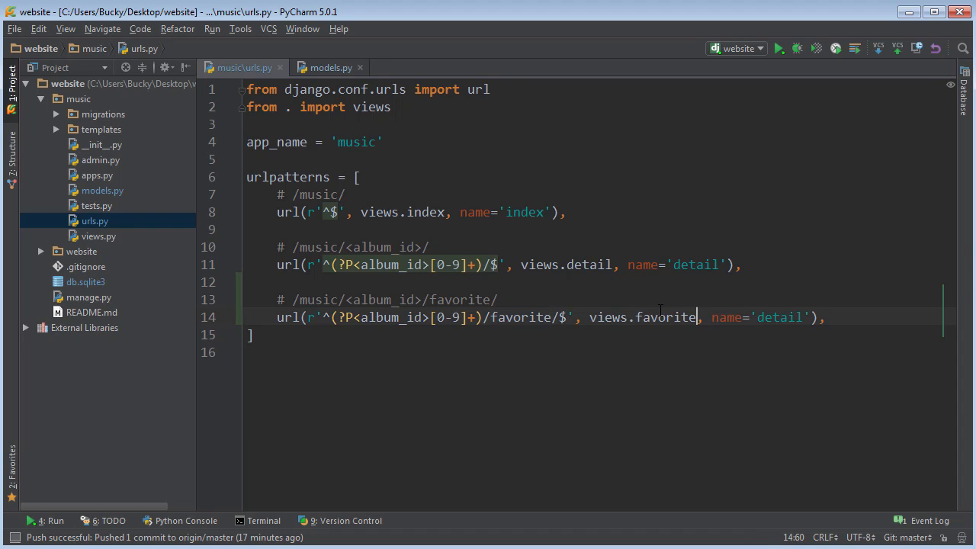
pyautogui.doubleClick(779, 317)
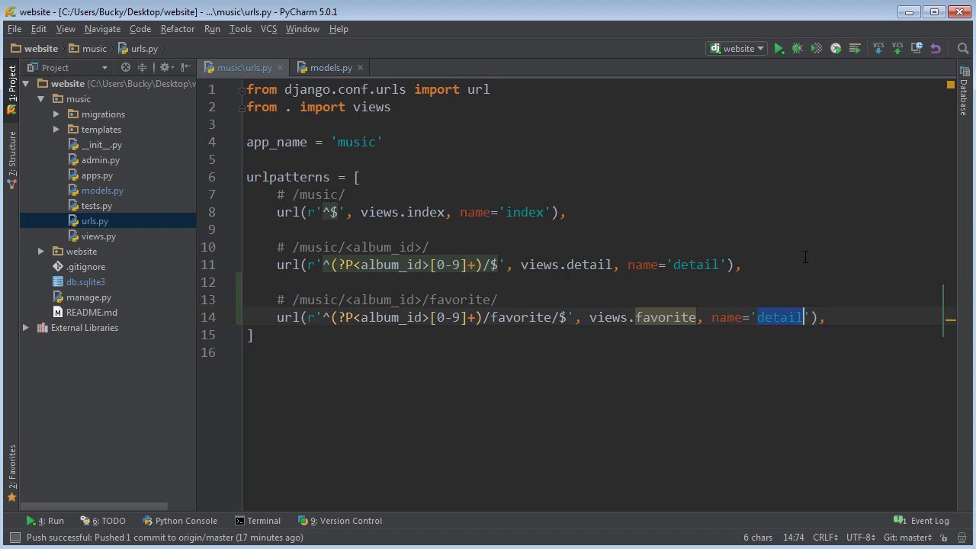
pyautogui.write('favorite')
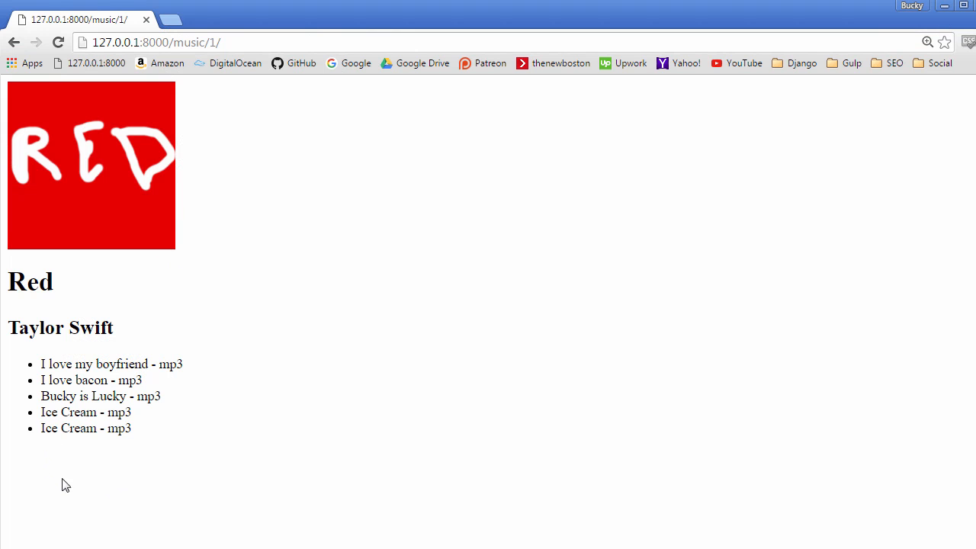
pyautogui.moveTo(109, 432)
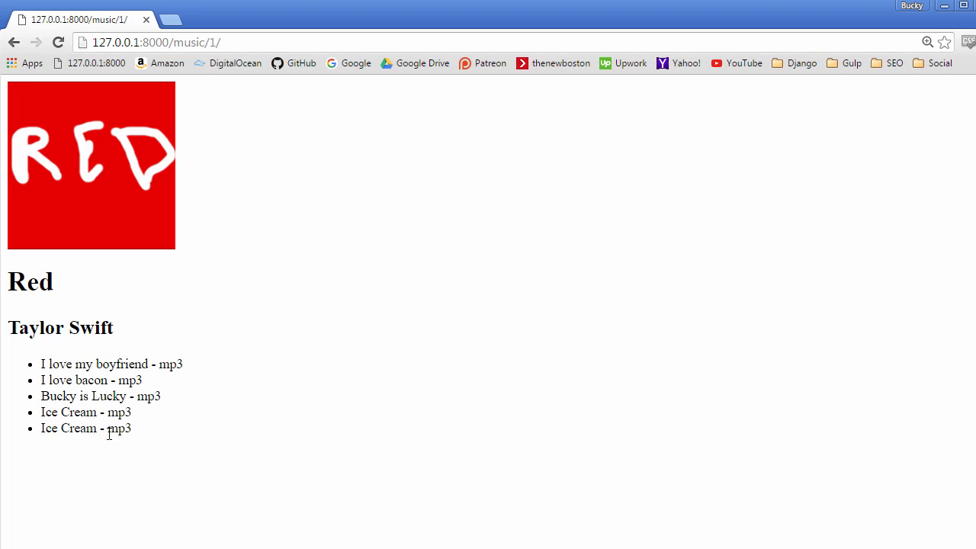
pyautogui.moveTo(200, 340)
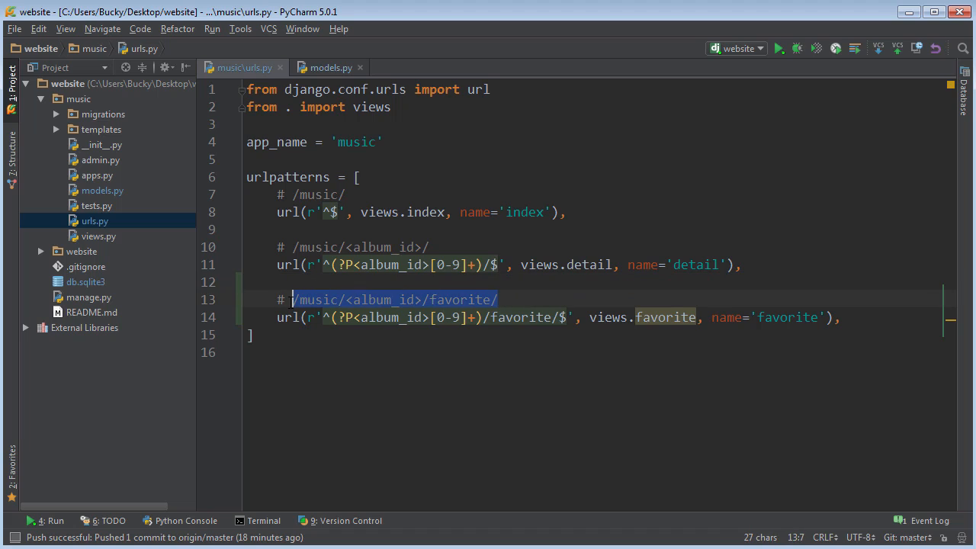
pyautogui.moveTo(373, 402)
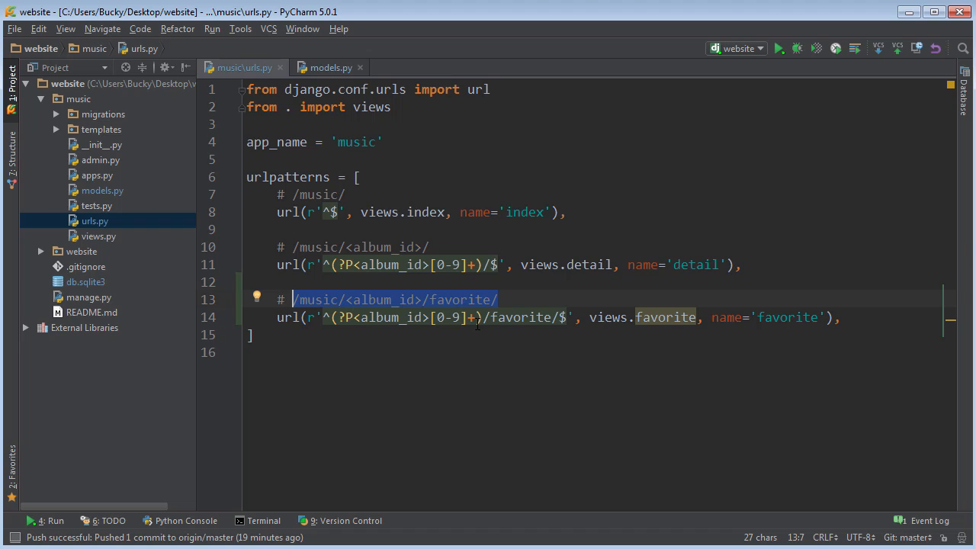
pyautogui.moveTo(534, 23)
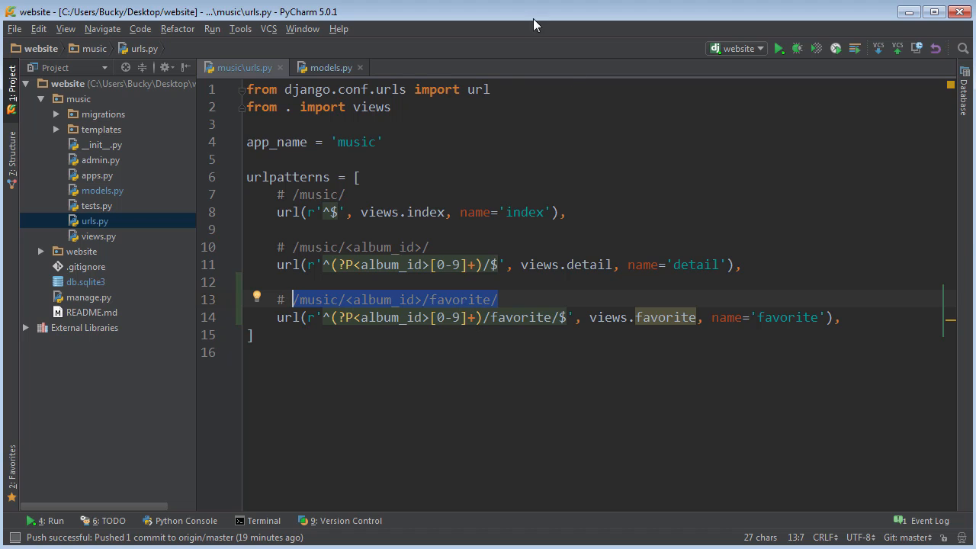
pyautogui.click(329, 67)
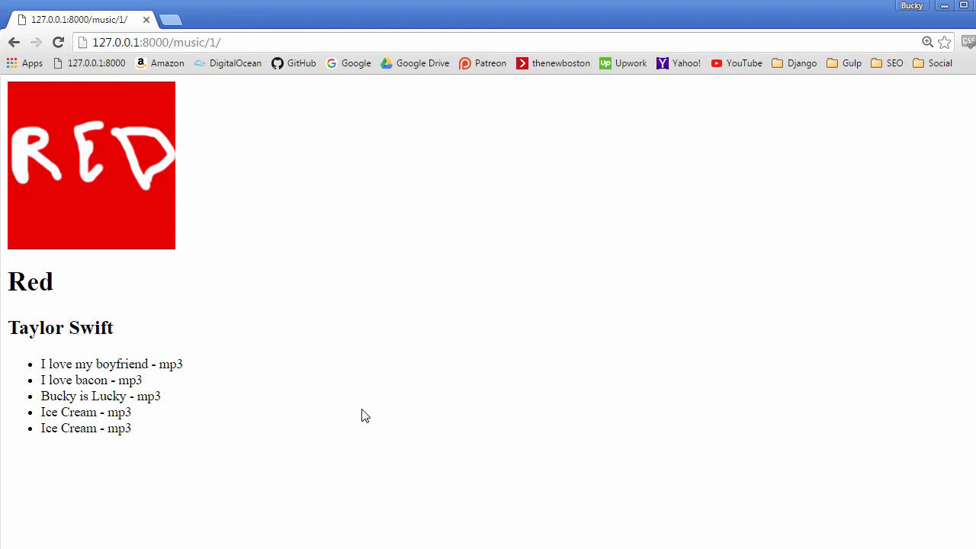
pyautogui.moveTo(213, 235)
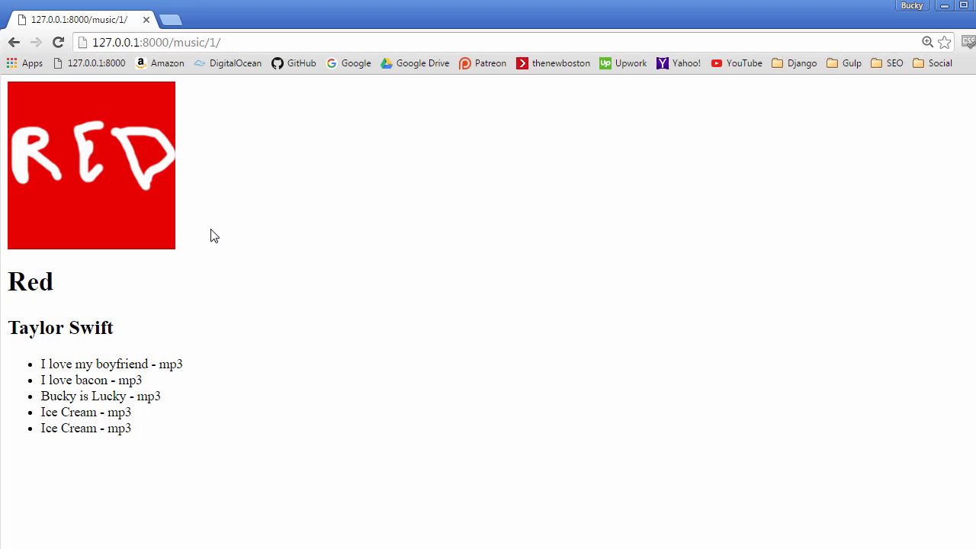
pyautogui.moveTo(216, 269)
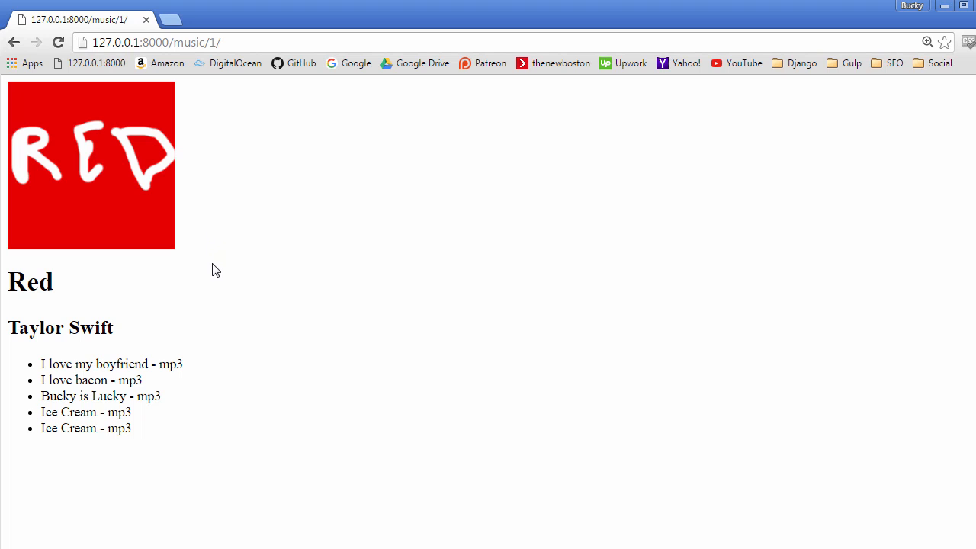
pyautogui.moveTo(365, 518)
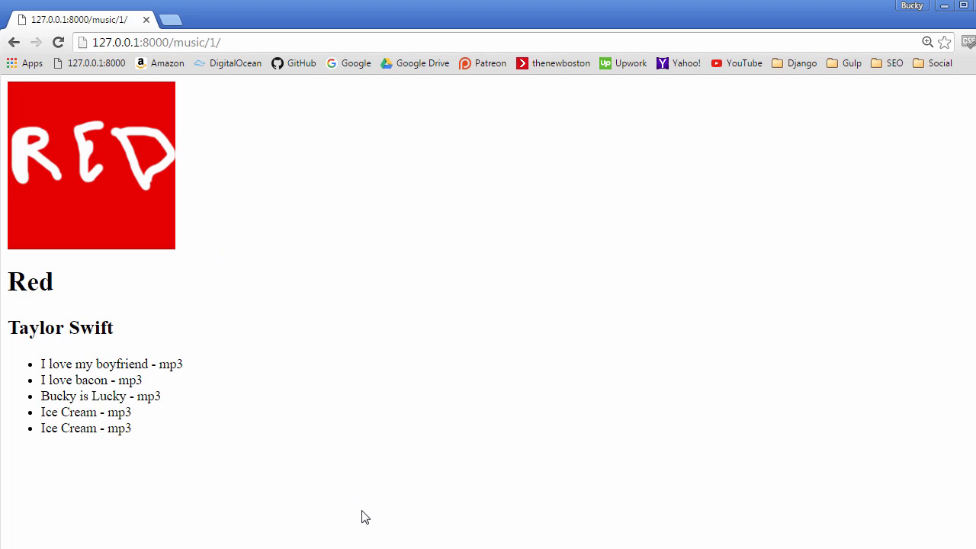